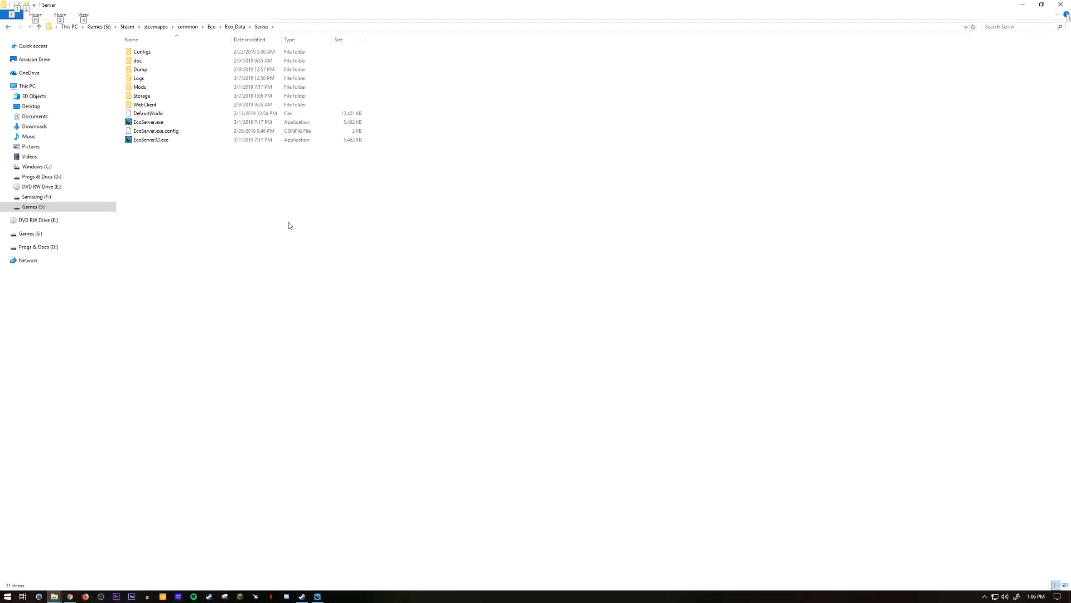
{"action": "mouse_move", "coordinate": [297, 202]}
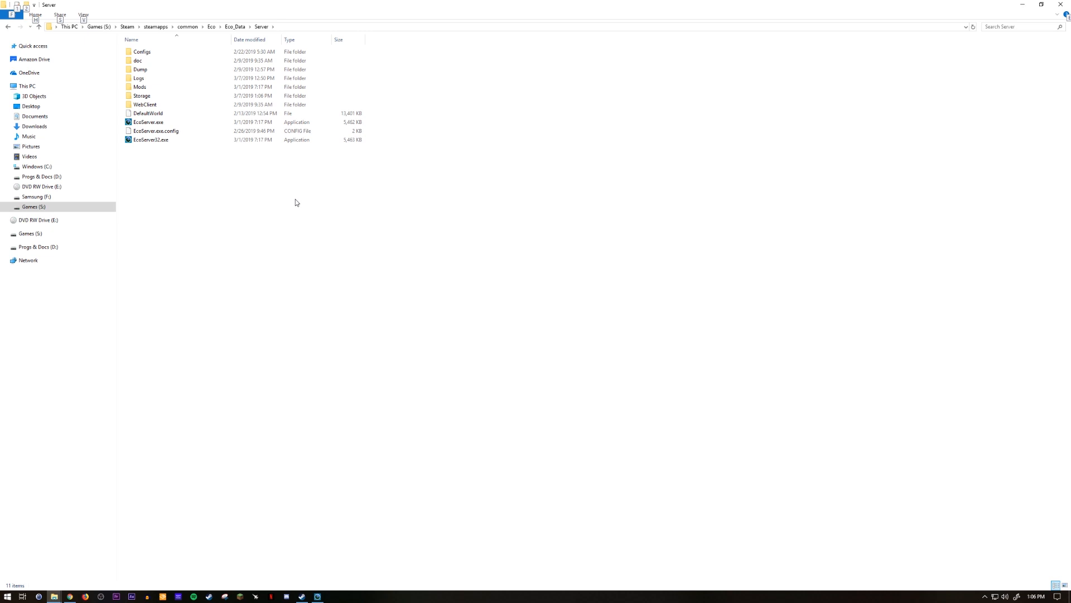
{"action": "mouse_move", "coordinate": [281, 180]}
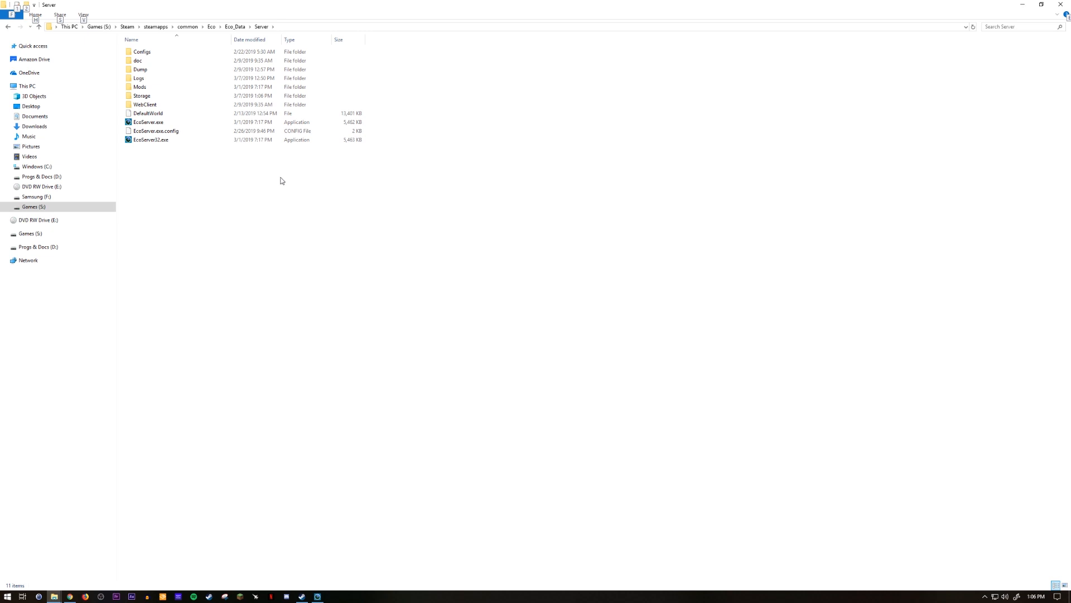
{"action": "mouse_move", "coordinate": [268, 158]}
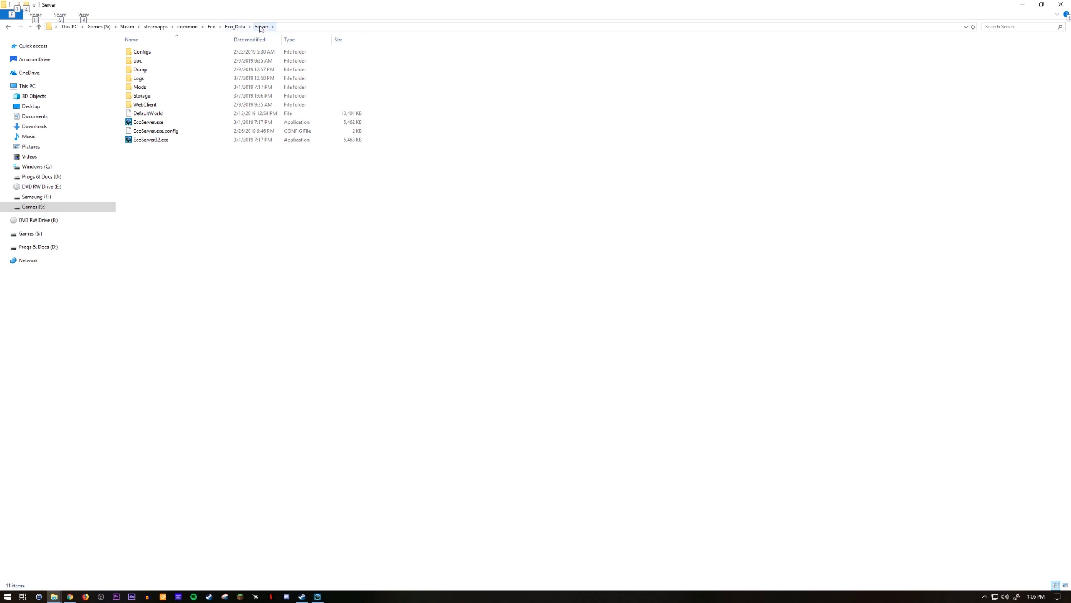
{"action": "mouse_move", "coordinate": [265, 25]}
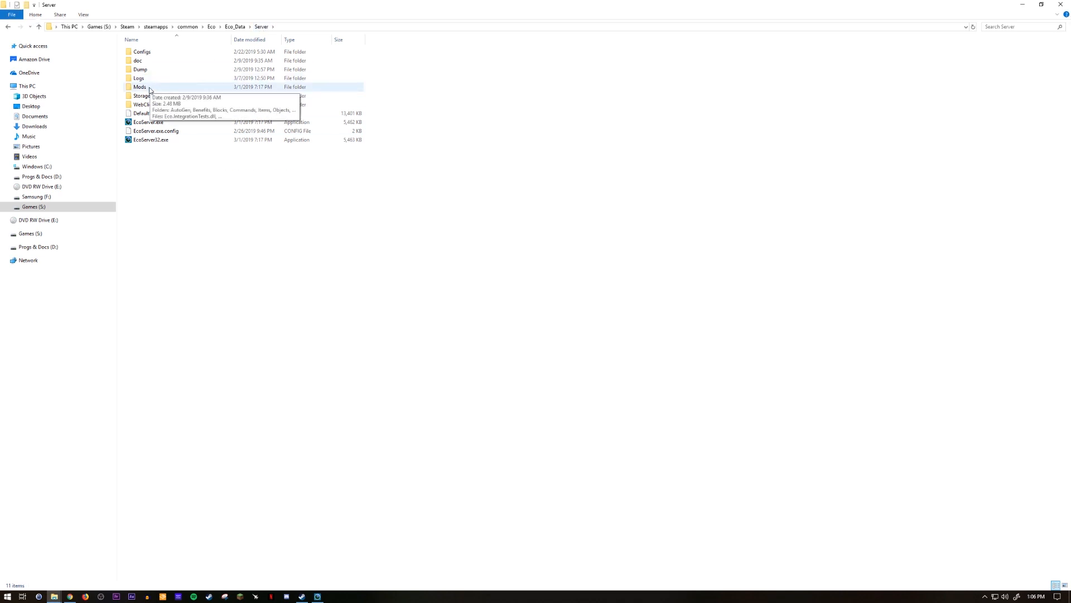
Navigate into Mods > AutoGen > Item and select Barrel.cs in the file list.
{"action": "double_click", "coordinate": [140, 87]}
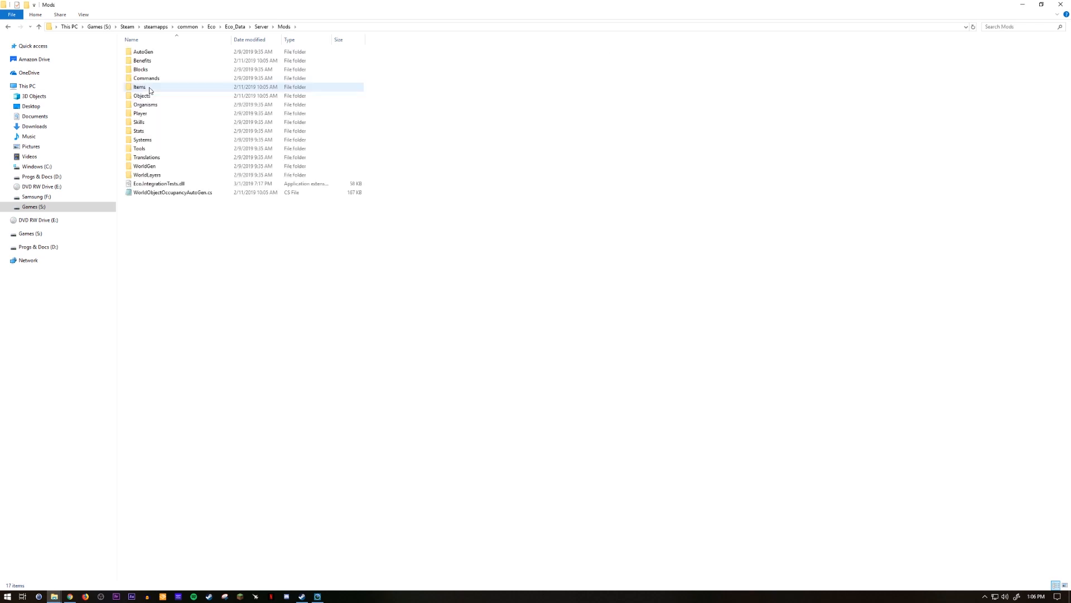
{"action": "left_click", "coordinate": [143, 52]}
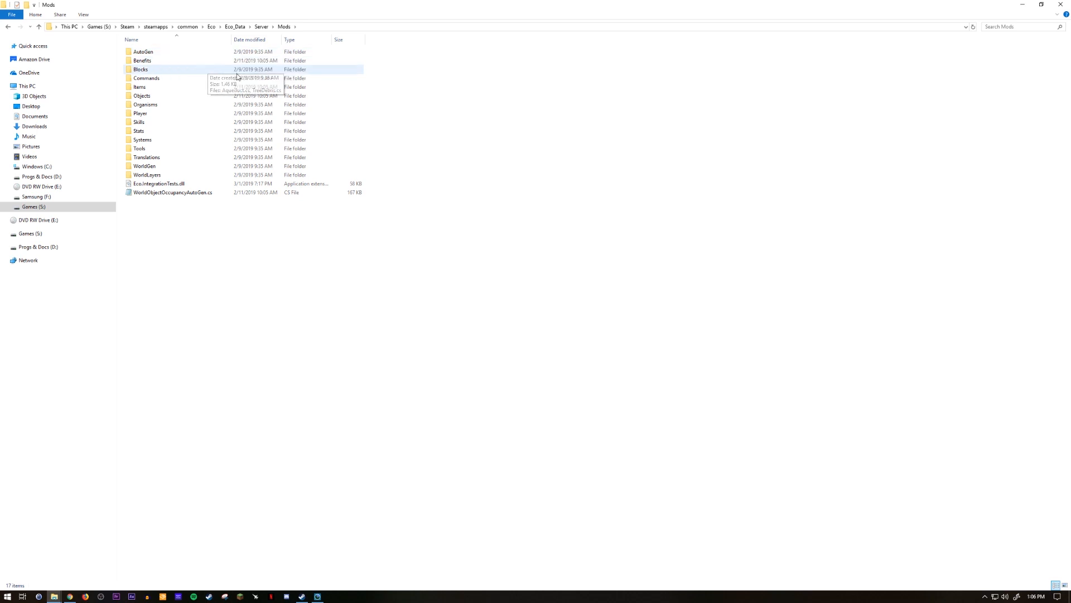
{"action": "mouse_move", "coordinate": [183, 105]}
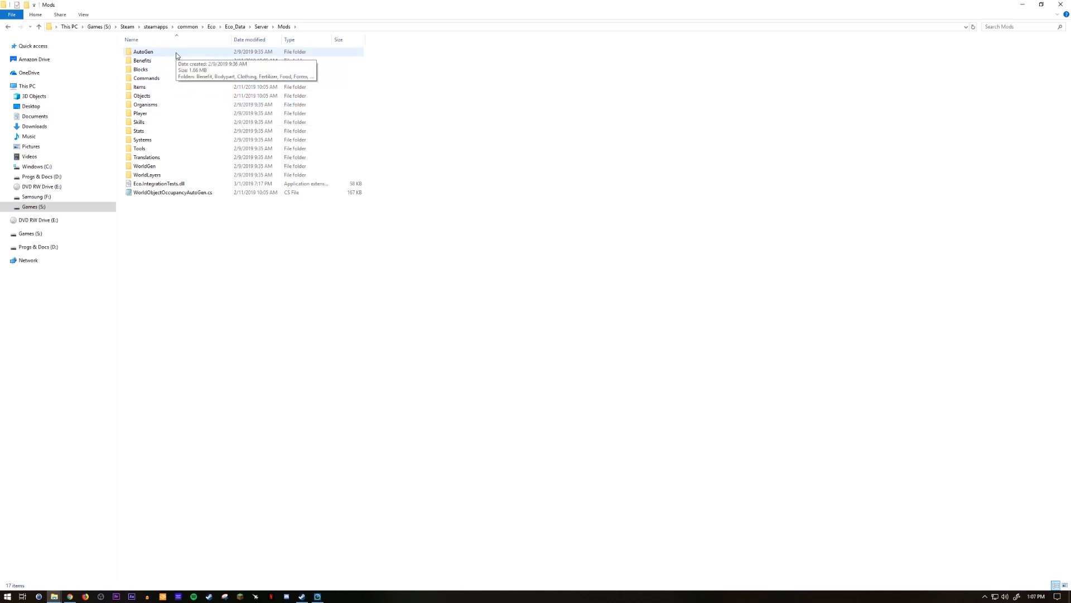
{"action": "double_click", "coordinate": [139, 51]}
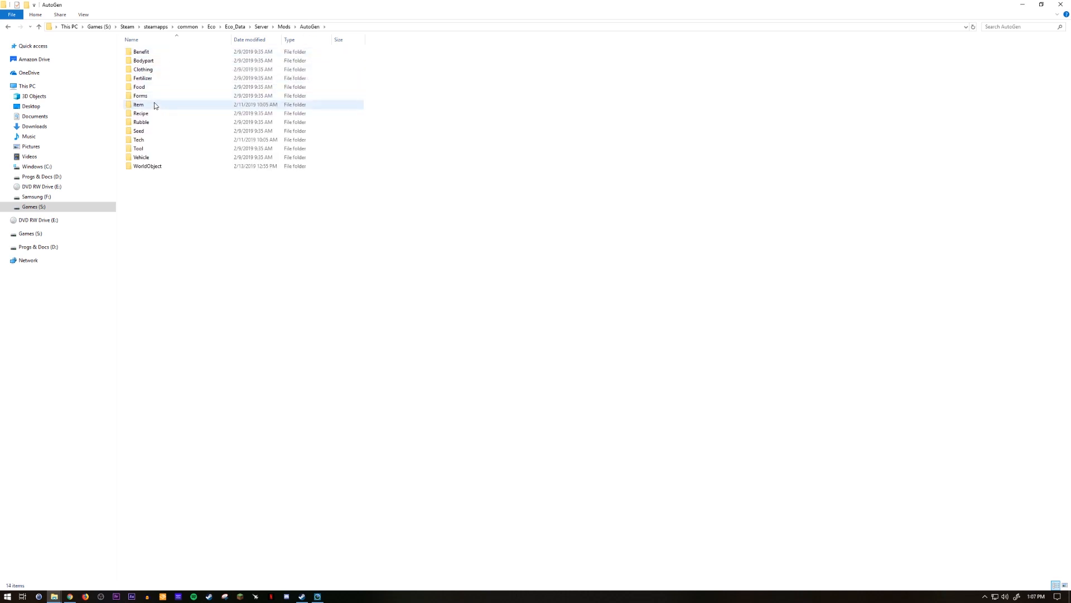
{"action": "double_click", "coordinate": [138, 105]}
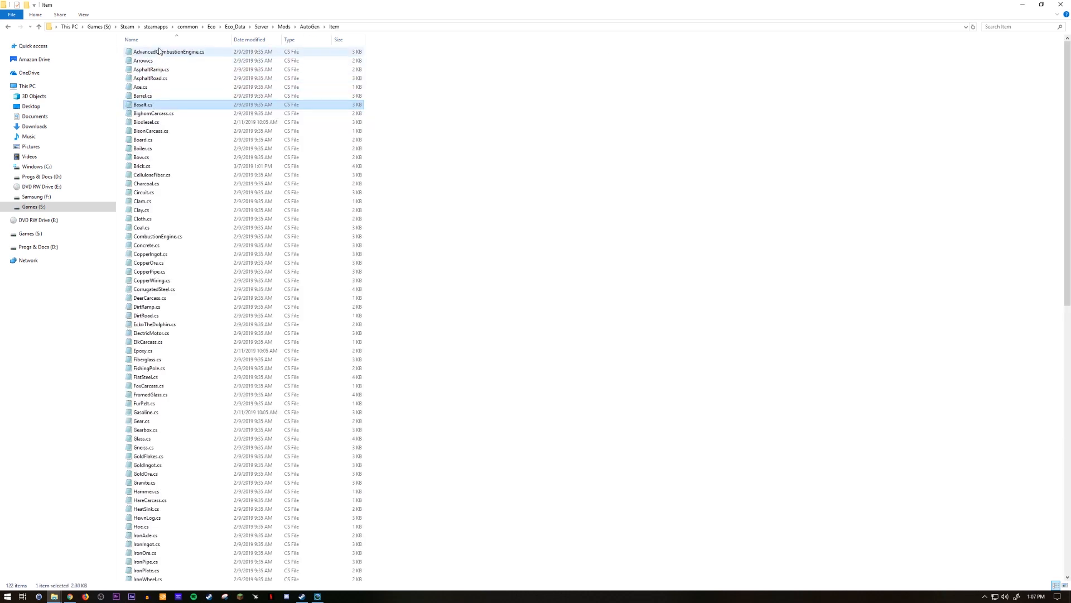
{"action": "left_click", "coordinate": [143, 96]}
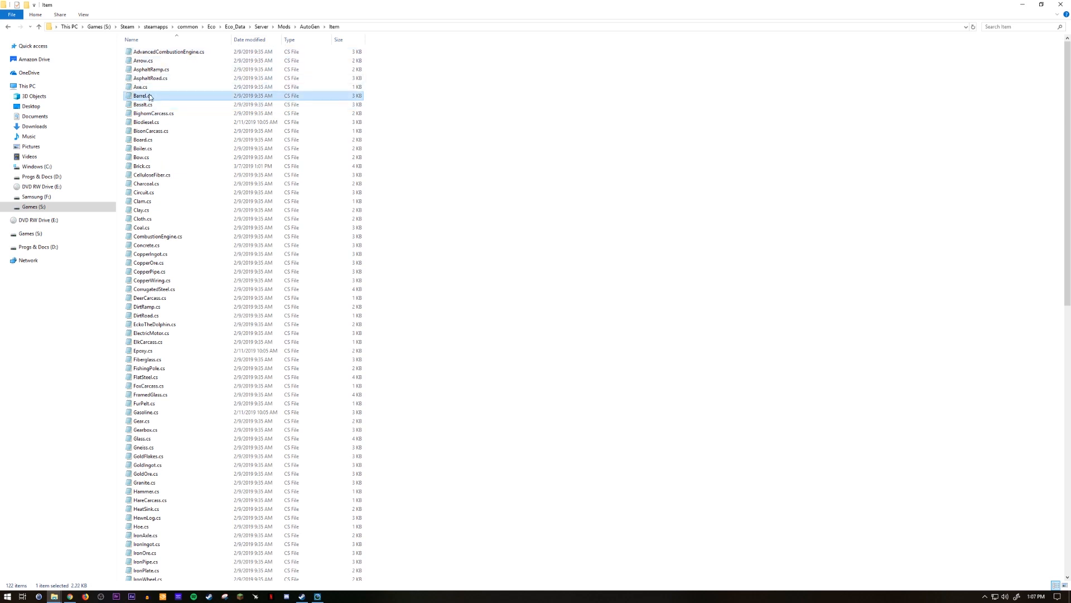
Open Barrel.cs in Notepad and bring up the Find prompt.
{"action": "double_click", "coordinate": [142, 96]}
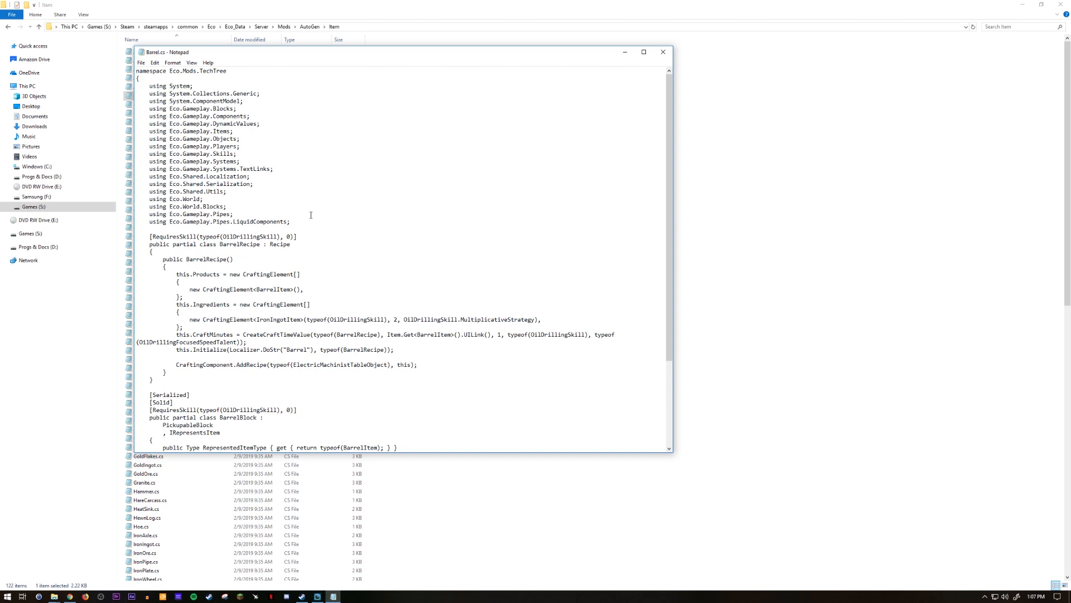
{"action": "scroll", "scroll_direction": "down", "scroll_amount": 3}
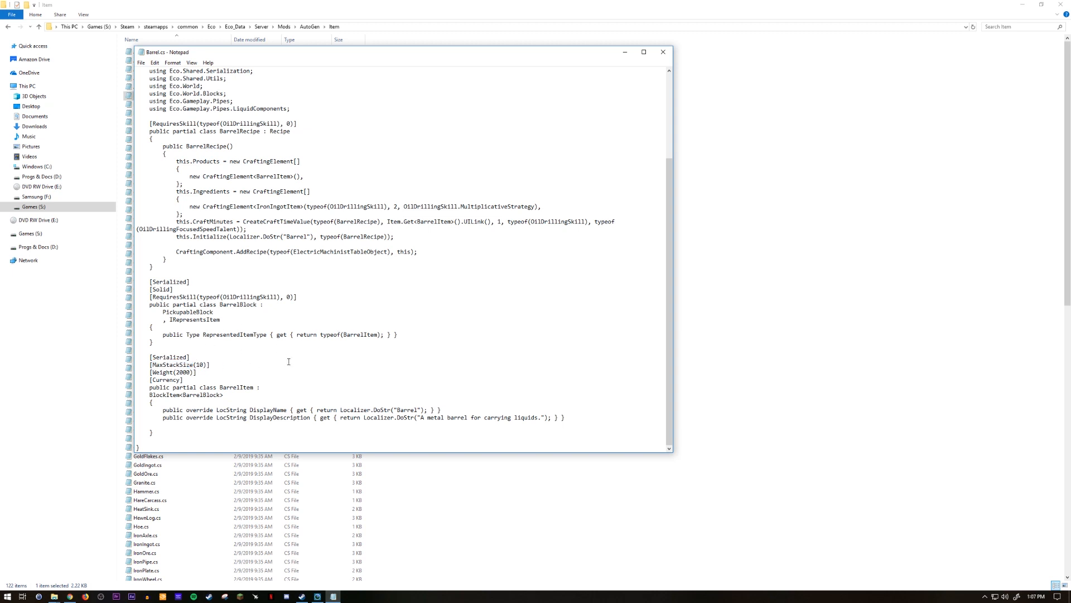
{"action": "key", "text": "Ctrl+f"}
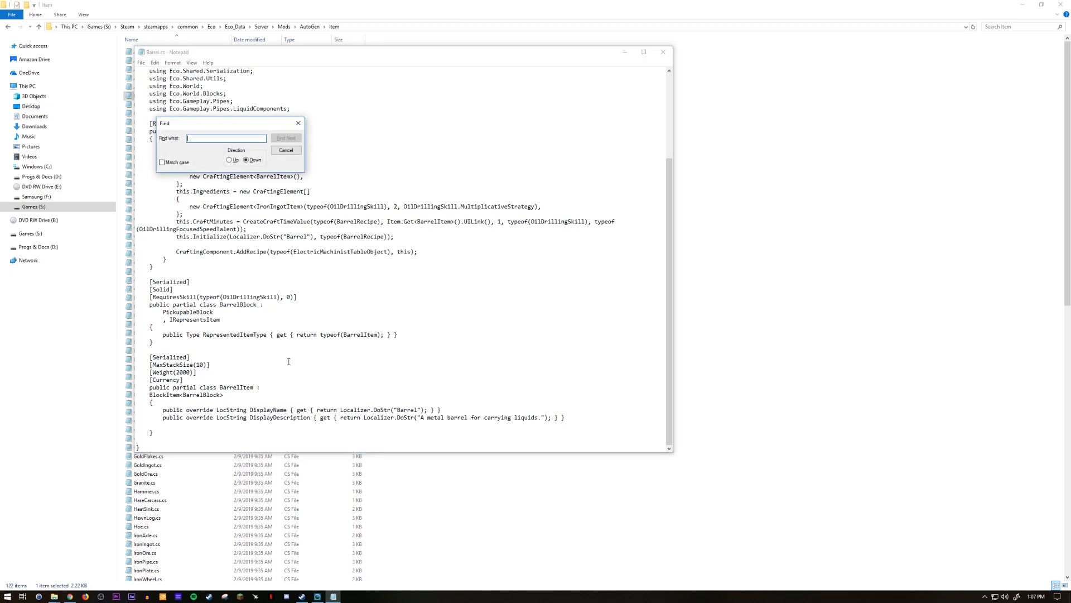
Search Barrel.cs for MaxStackSize, locating the barrel's MaxStackSize(10) line, then dismiss Find.
{"action": "type", "text": "MaxStackSize"}
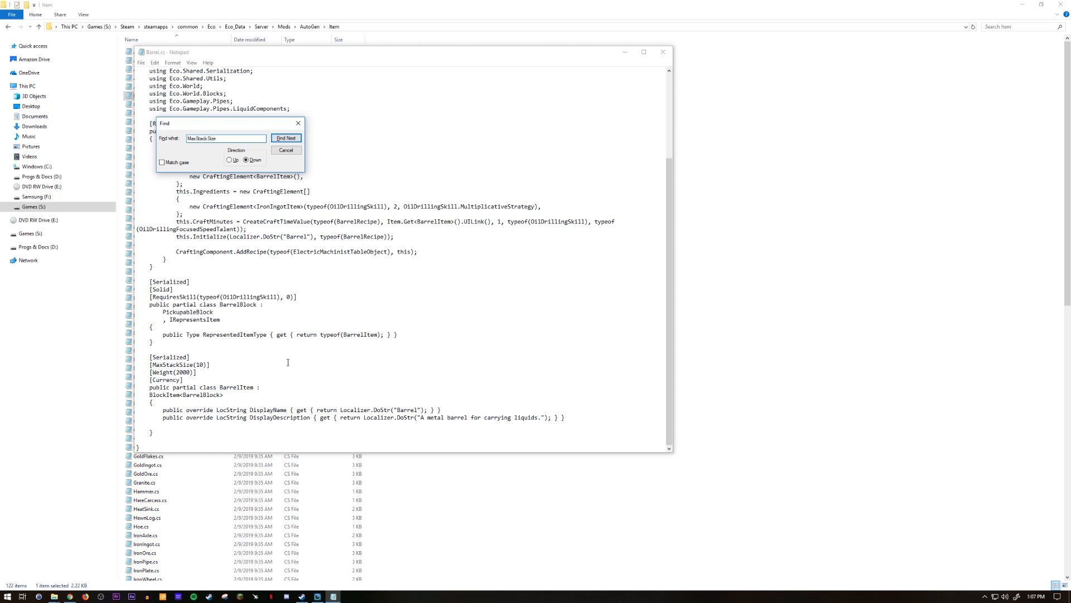
{"action": "left_click", "coordinate": [286, 139]}
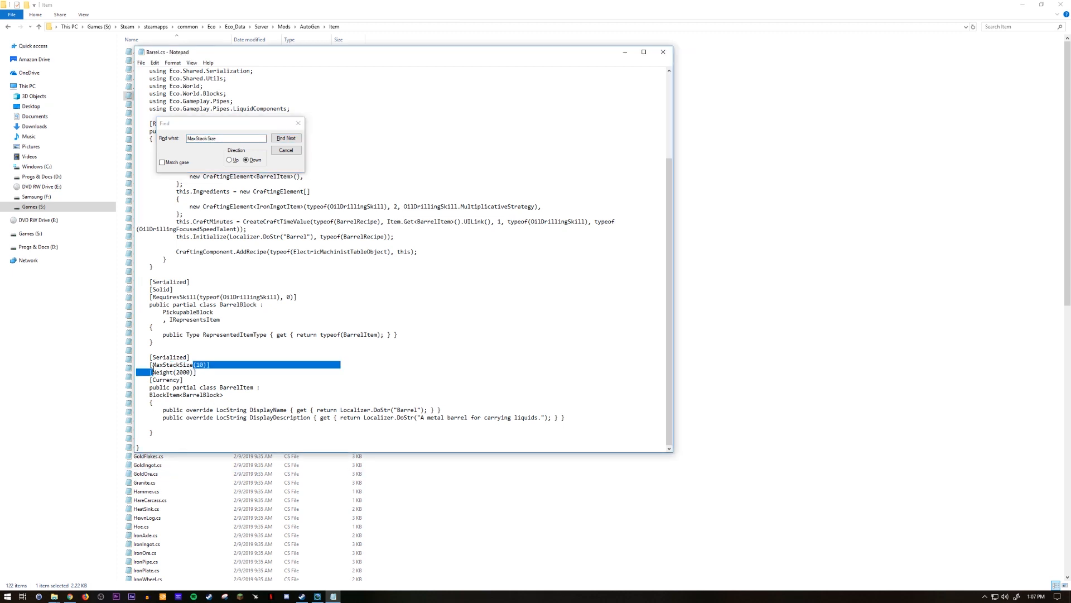
{"action": "left_click", "coordinate": [286, 139]}
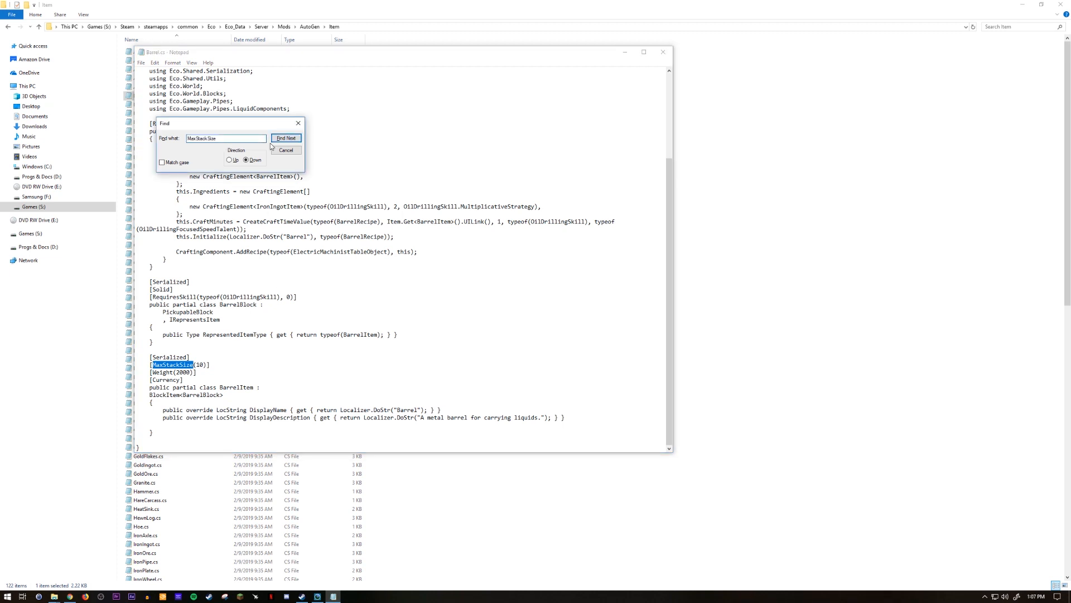
{"action": "left_click", "coordinate": [286, 138]}
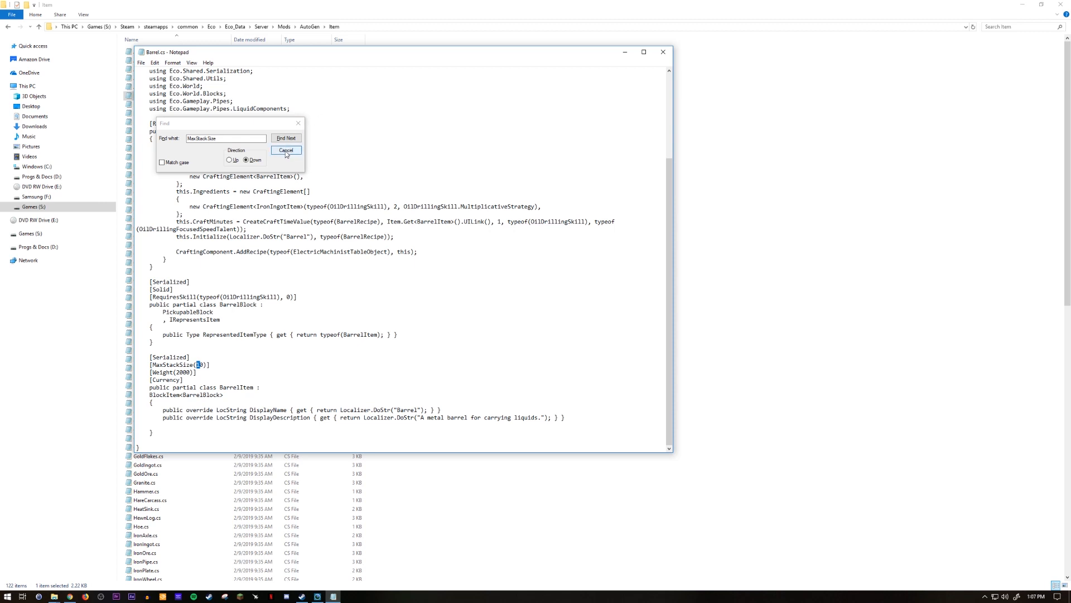
{"action": "left_click", "coordinate": [286, 149]}
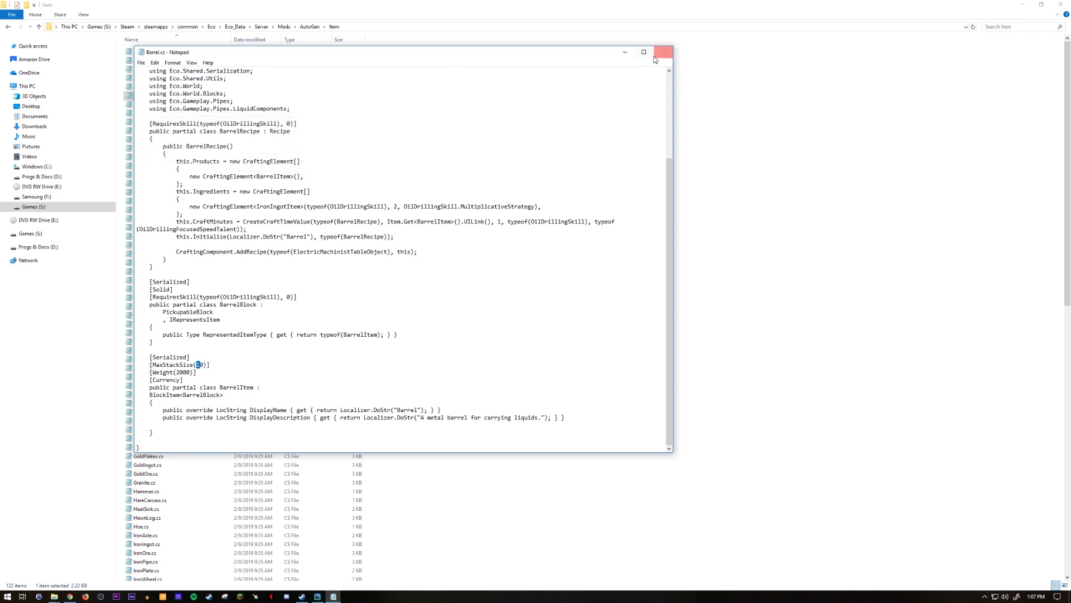
Close Barrel.cs, locate MaxStackSize(20) in Basalt.cs, then close that file too.
{"action": "left_click", "coordinate": [666, 51]}
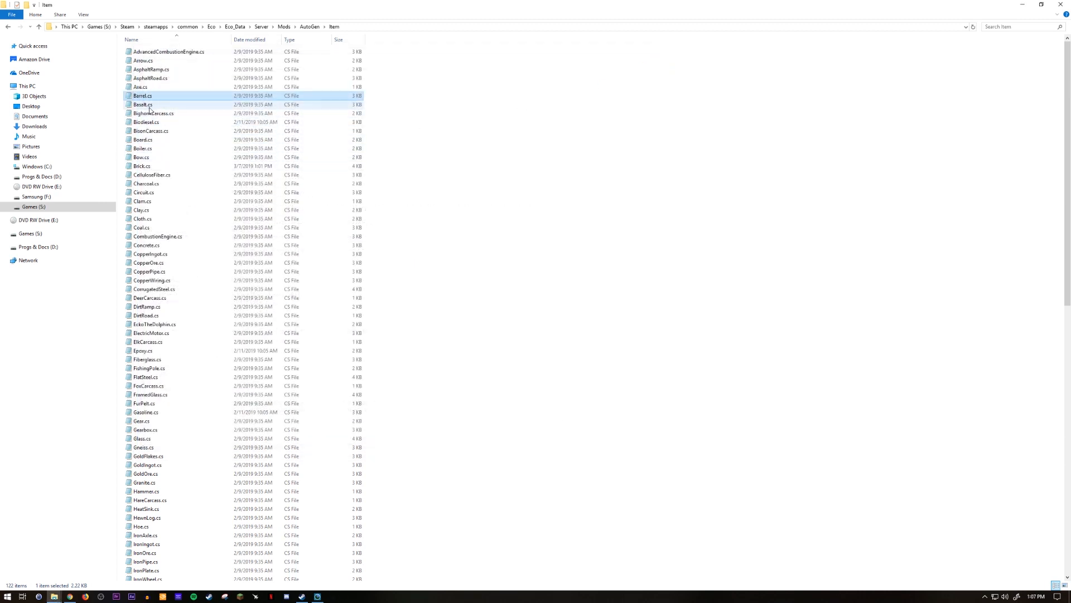
{"action": "double_click", "coordinate": [143, 105]}
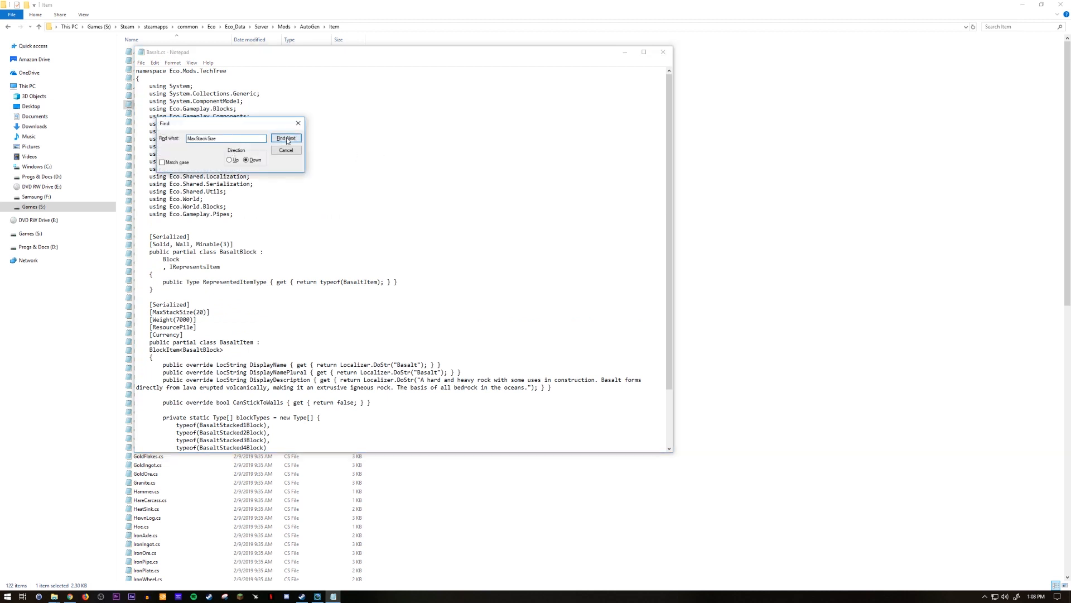
{"action": "left_click", "coordinate": [286, 138]}
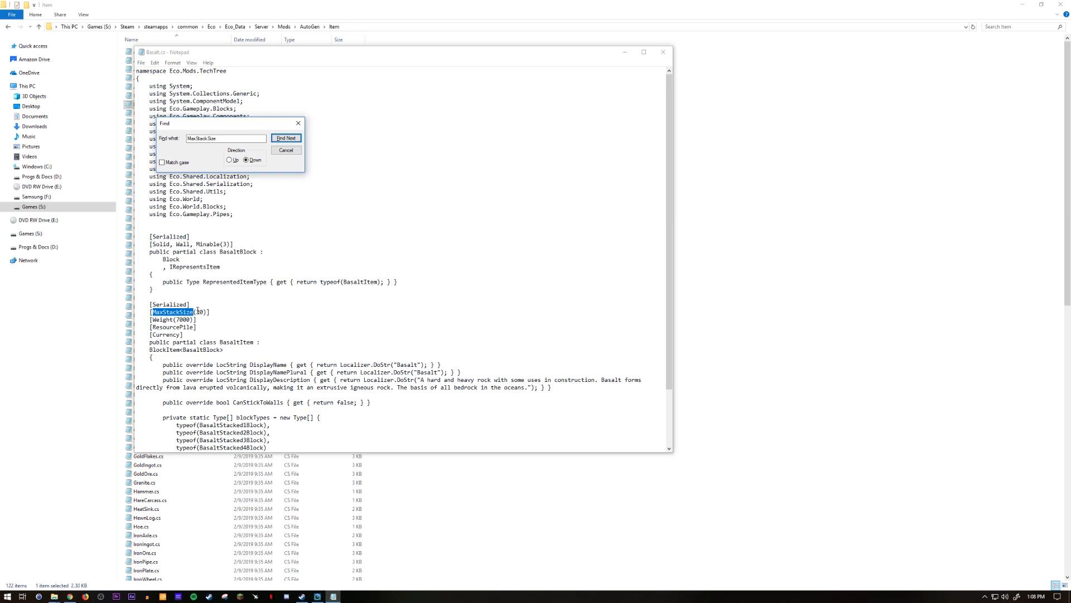
{"action": "type", "text": "20"}
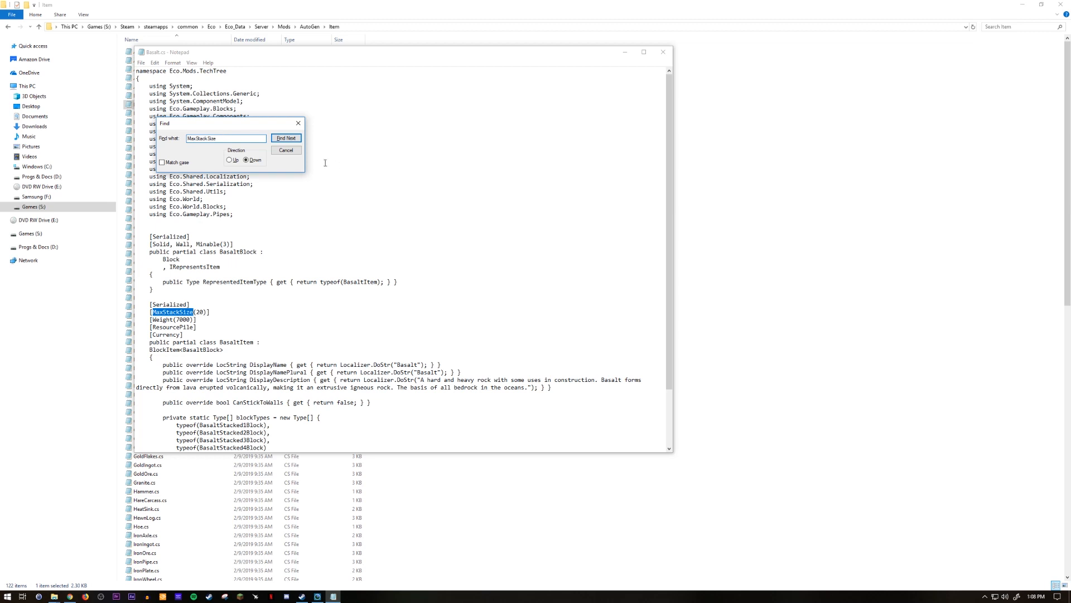
{"action": "left_click", "coordinate": [663, 51]}
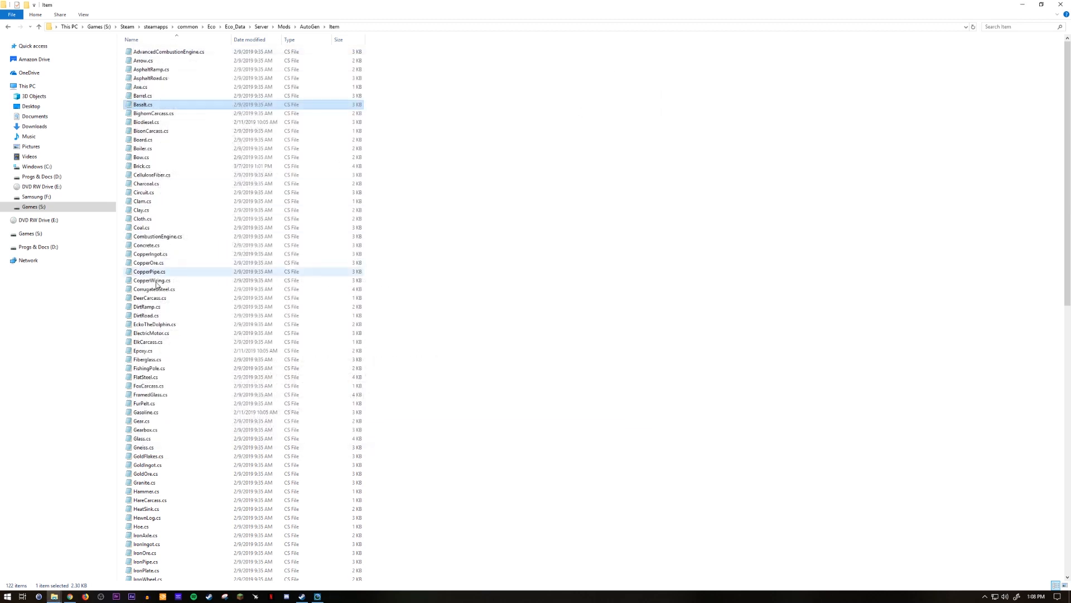
Go back up from the Item list to the AutoGen folder via the breadcrumb.
{"action": "scroll", "scroll_direction": "down", "scroll_amount": 3}
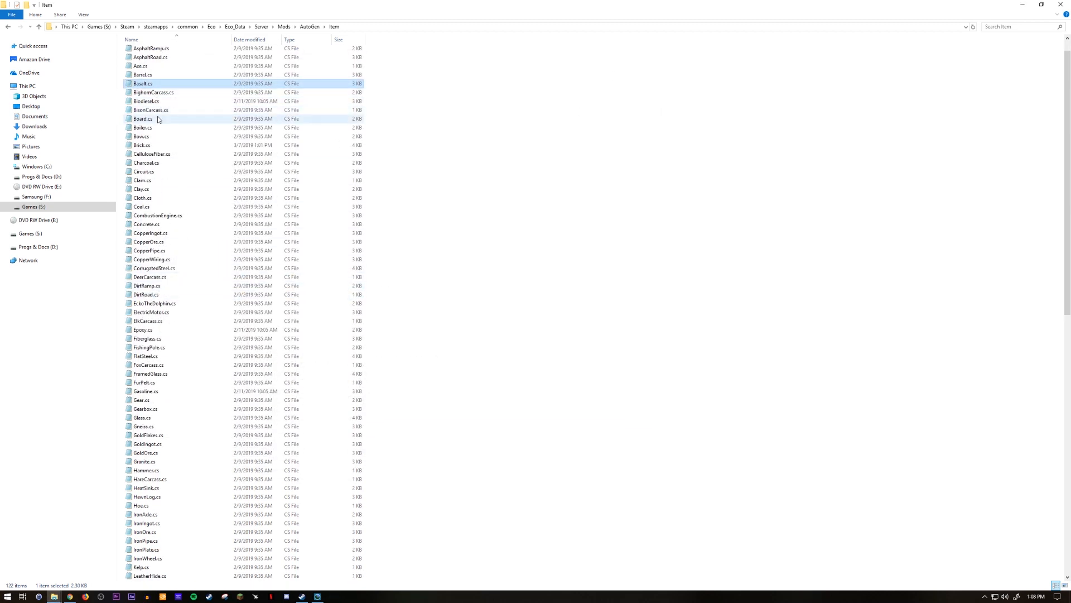
{"action": "mouse_move", "coordinate": [158, 197]}
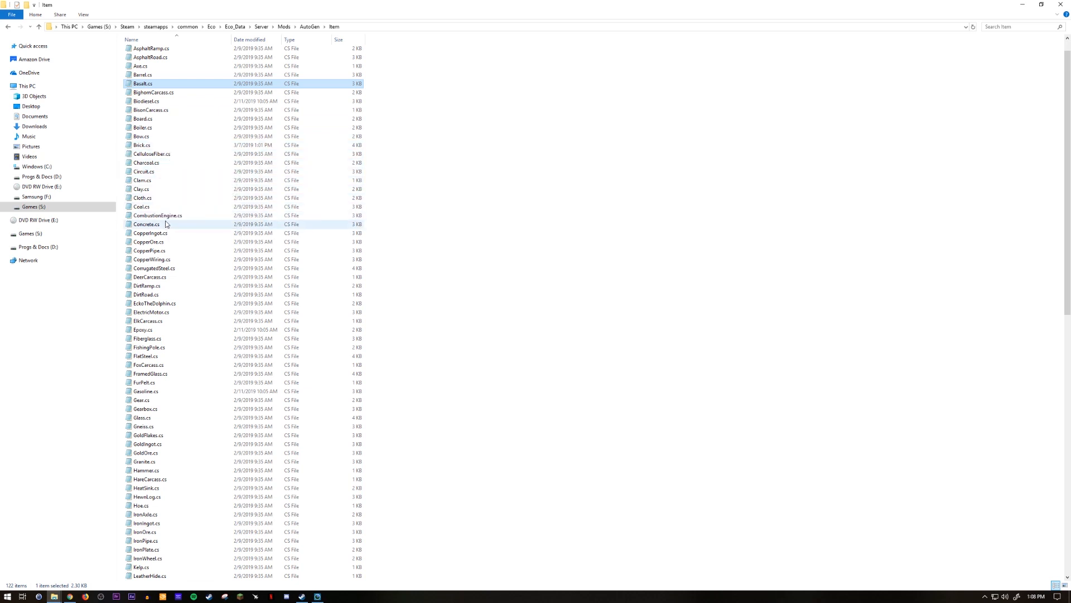
{"action": "mouse_move", "coordinate": [160, 230]}
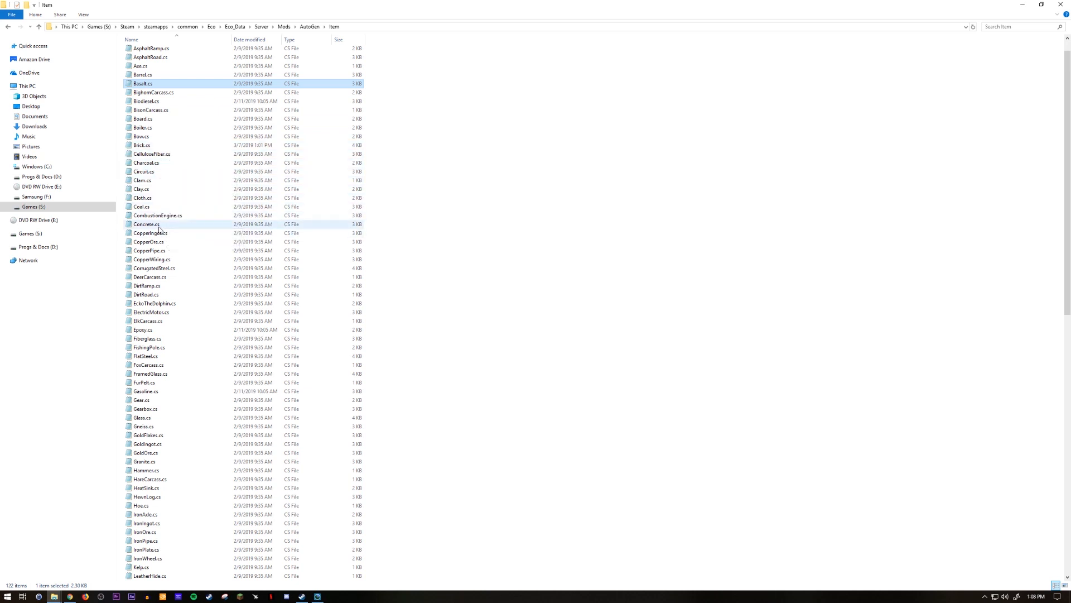
{"action": "mouse_move", "coordinate": [178, 241]}
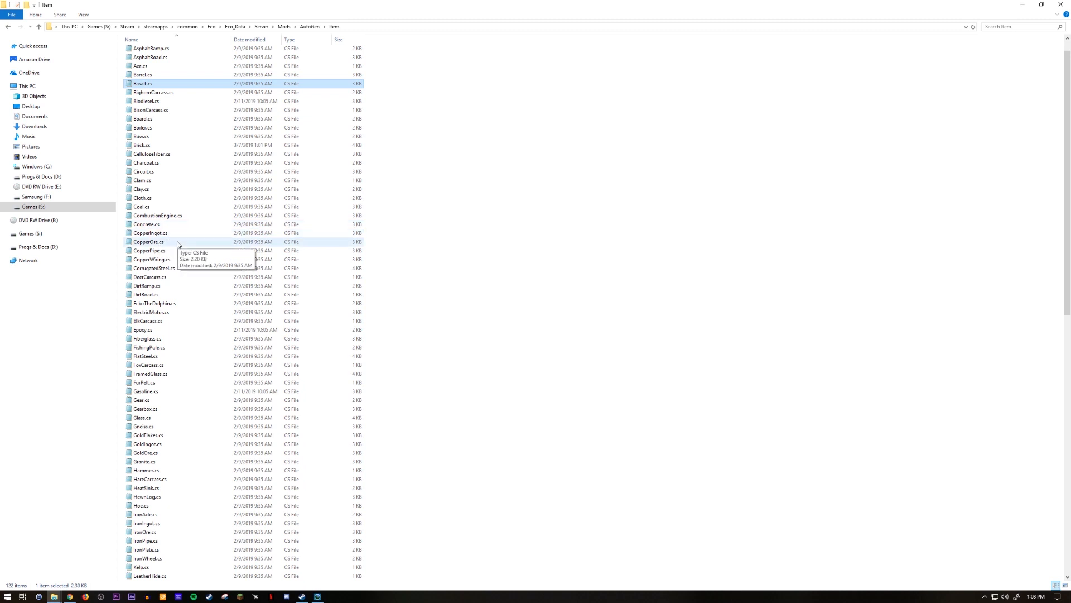
{"action": "mouse_move", "coordinate": [161, 250]}
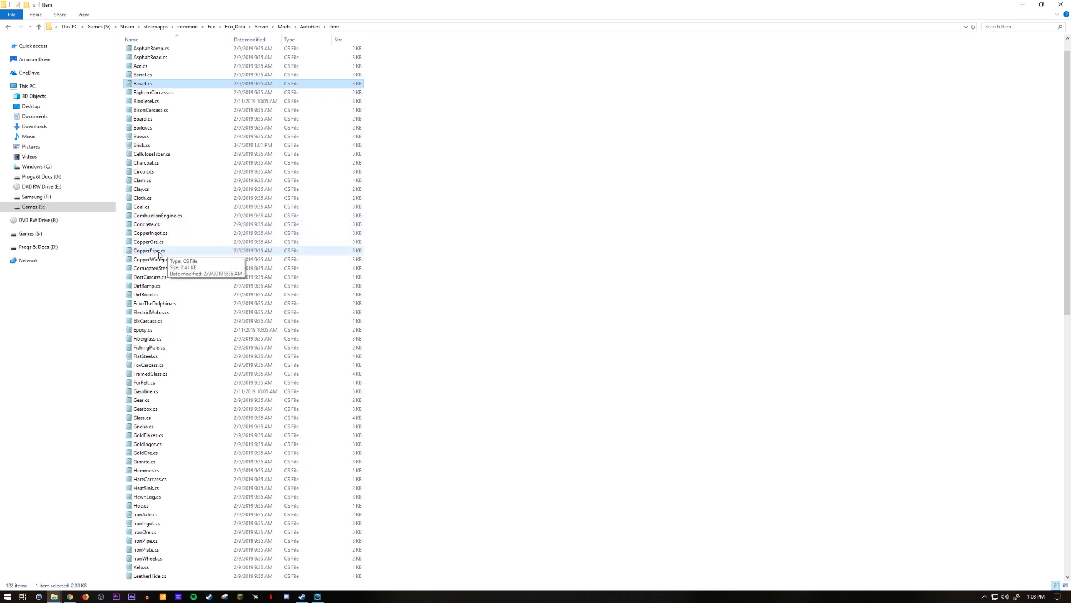
{"action": "mouse_move", "coordinate": [163, 346]}
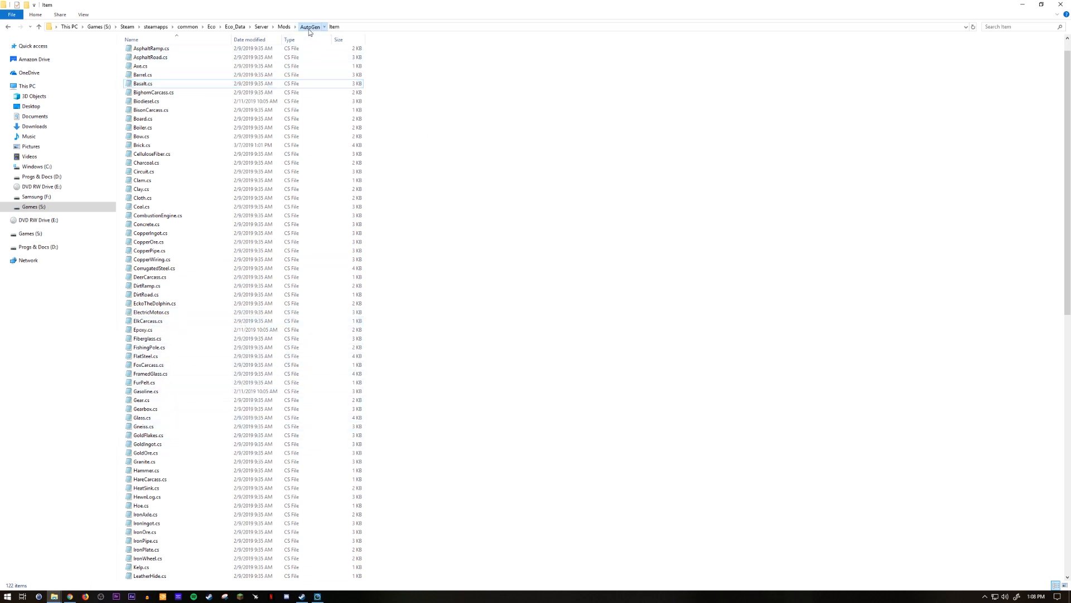
{"action": "left_click", "coordinate": [313, 26]}
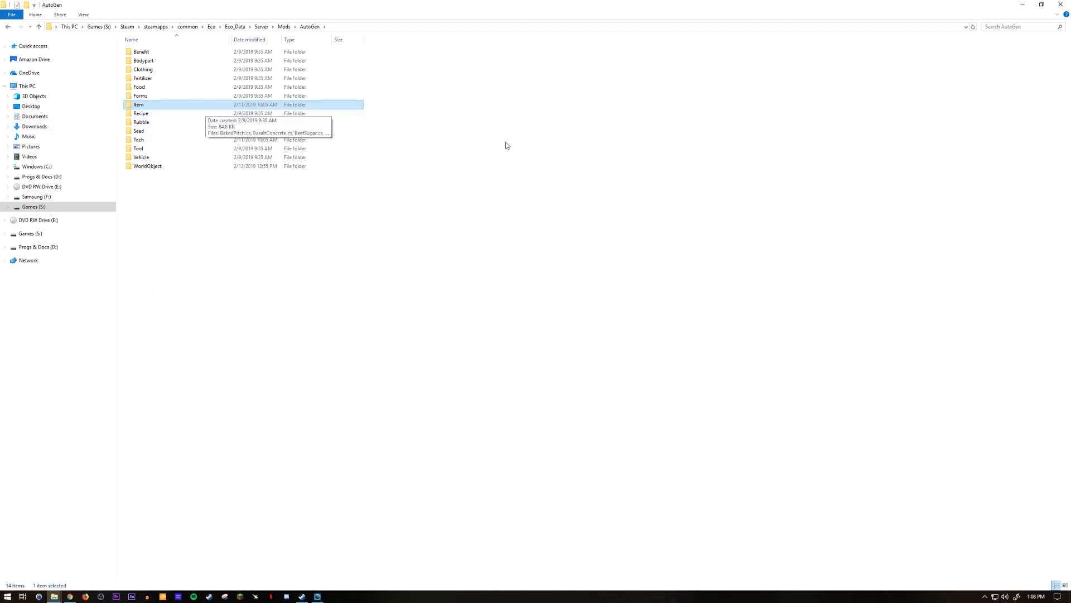
{"action": "left_click", "coordinate": [402, 96]}
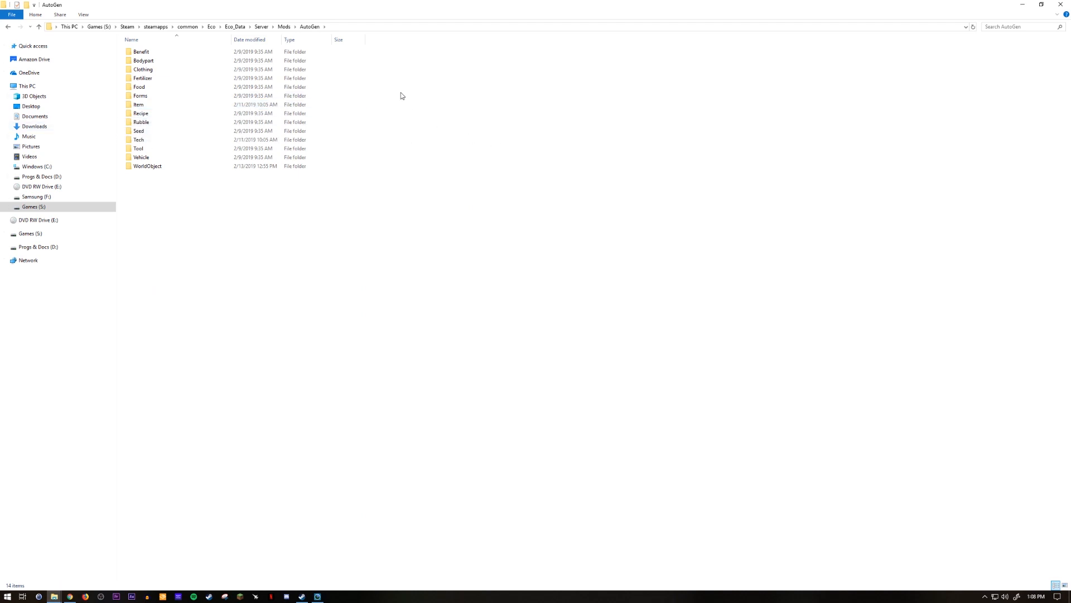
{"action": "left_click", "coordinate": [284, 26]}
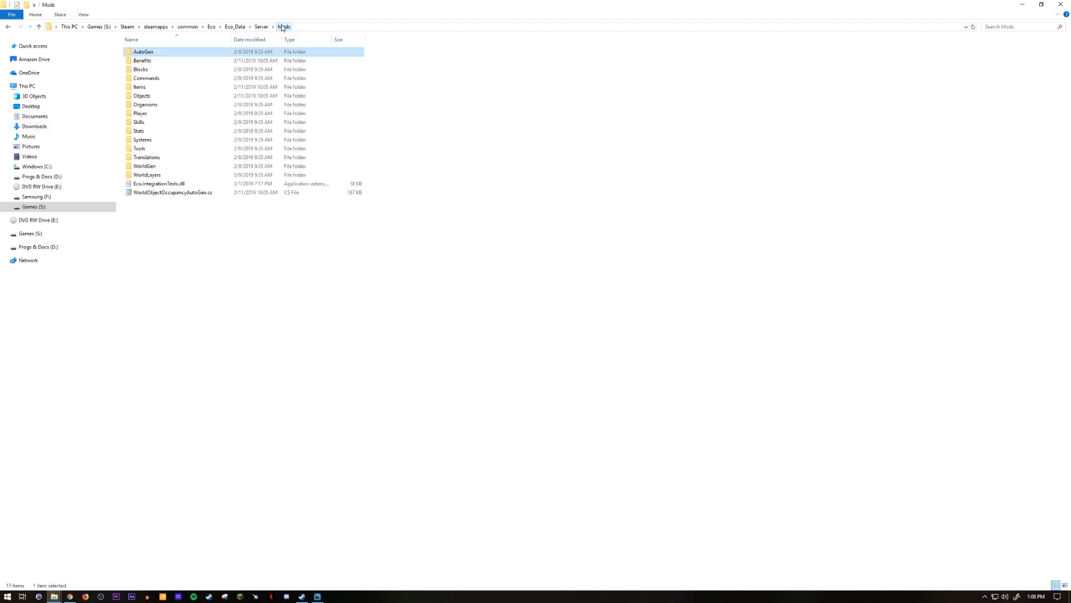
{"action": "mouse_move", "coordinate": [163, 73]}
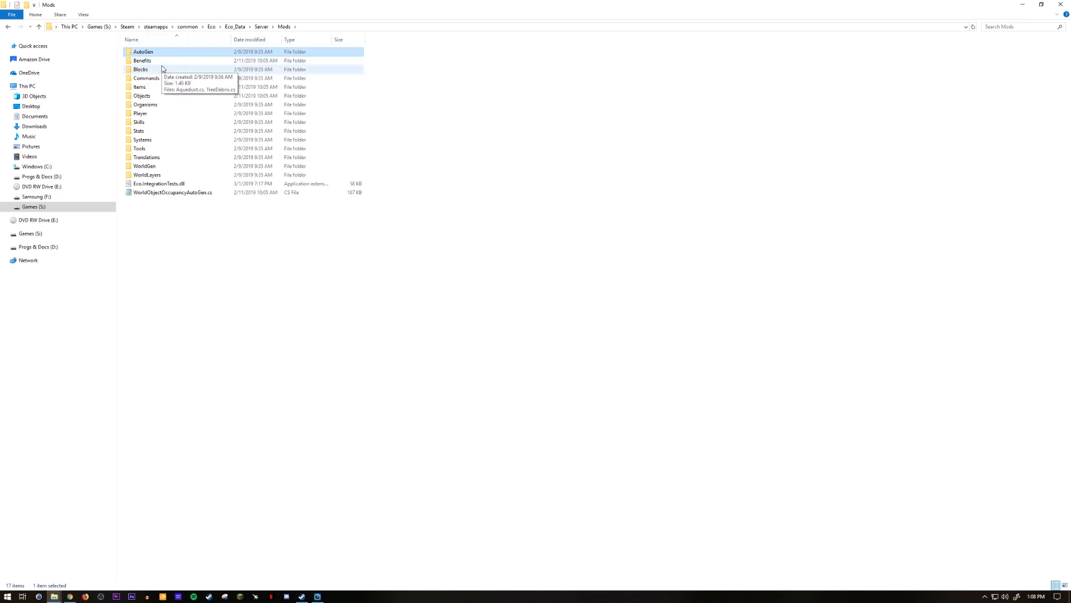
{"action": "double_click", "coordinate": [143, 87]}
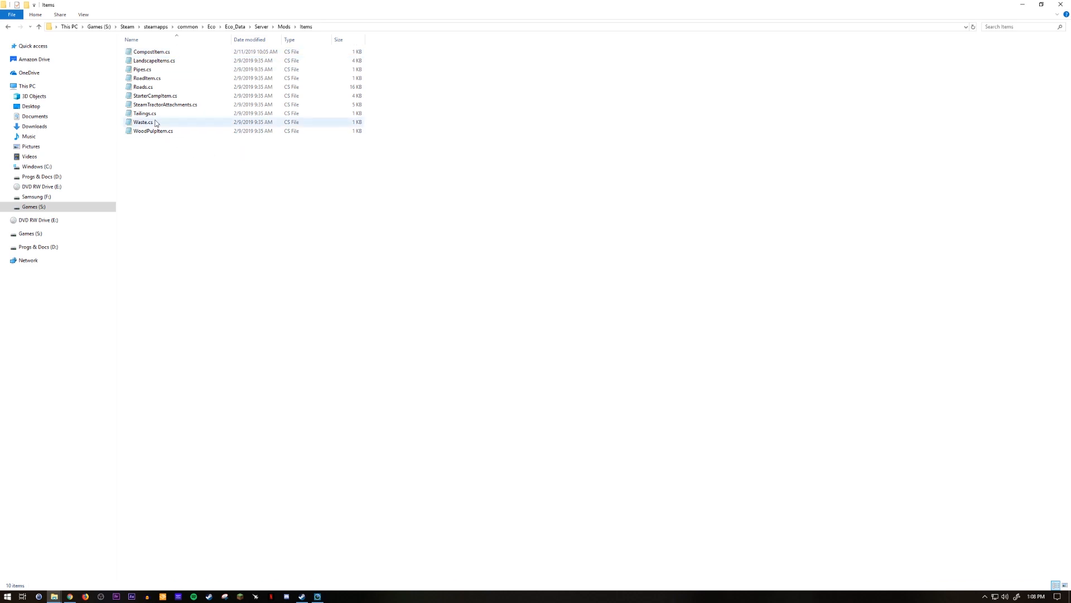
{"action": "double_click", "coordinate": [145, 114]}
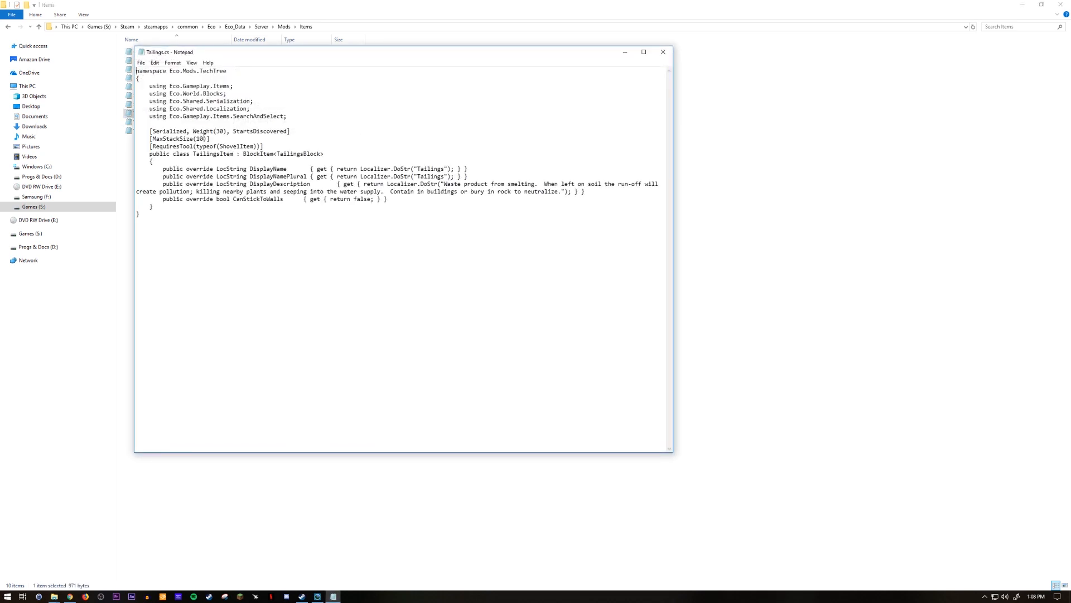
{"action": "left_click", "coordinate": [663, 53]}
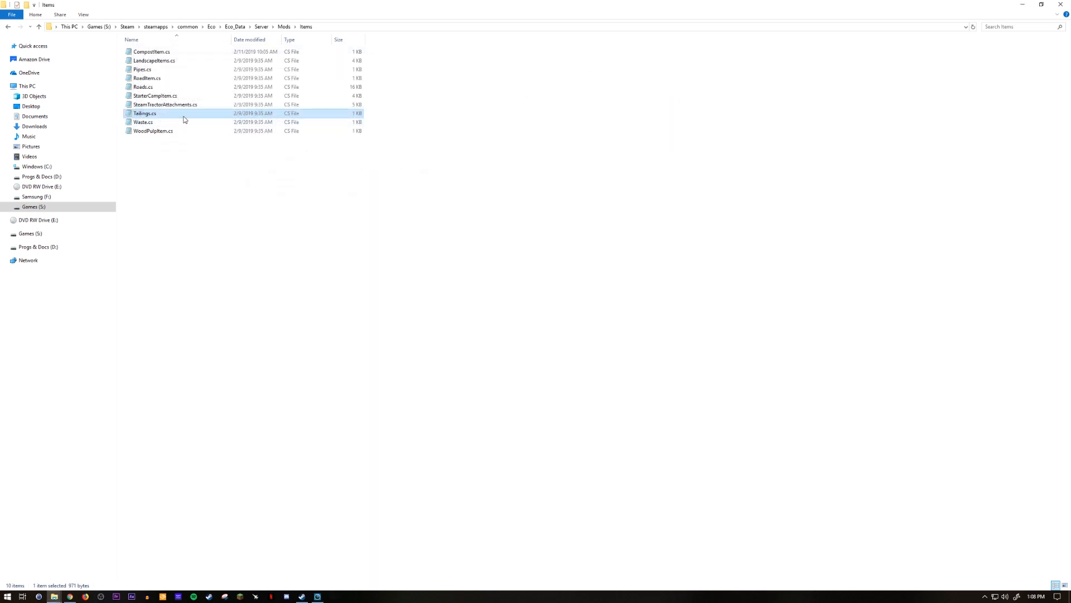
{"action": "mouse_move", "coordinate": [164, 63]}
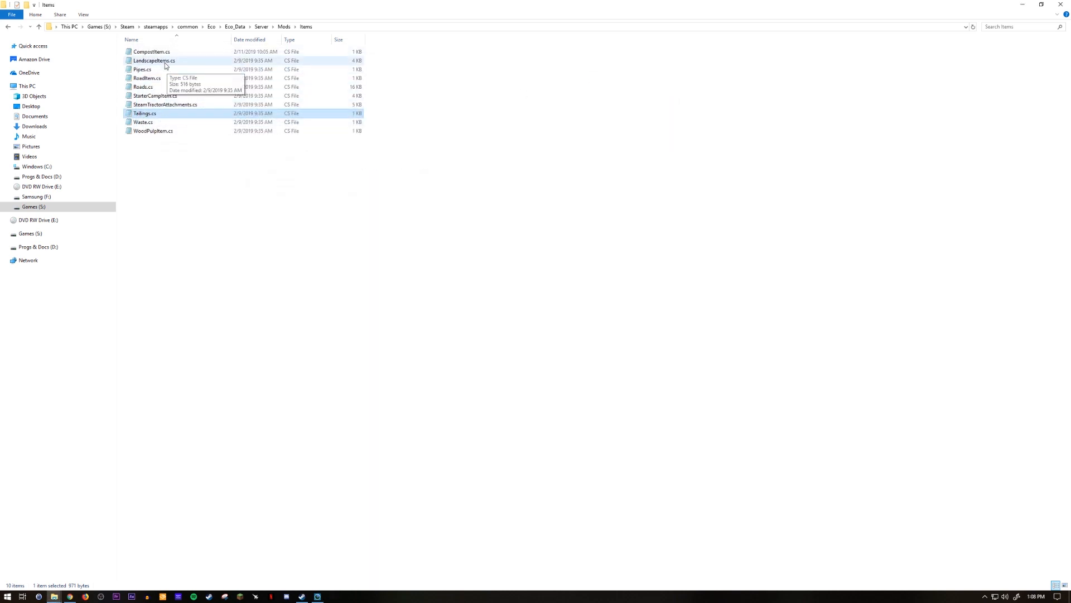
{"action": "double_click", "coordinate": [156, 60]}
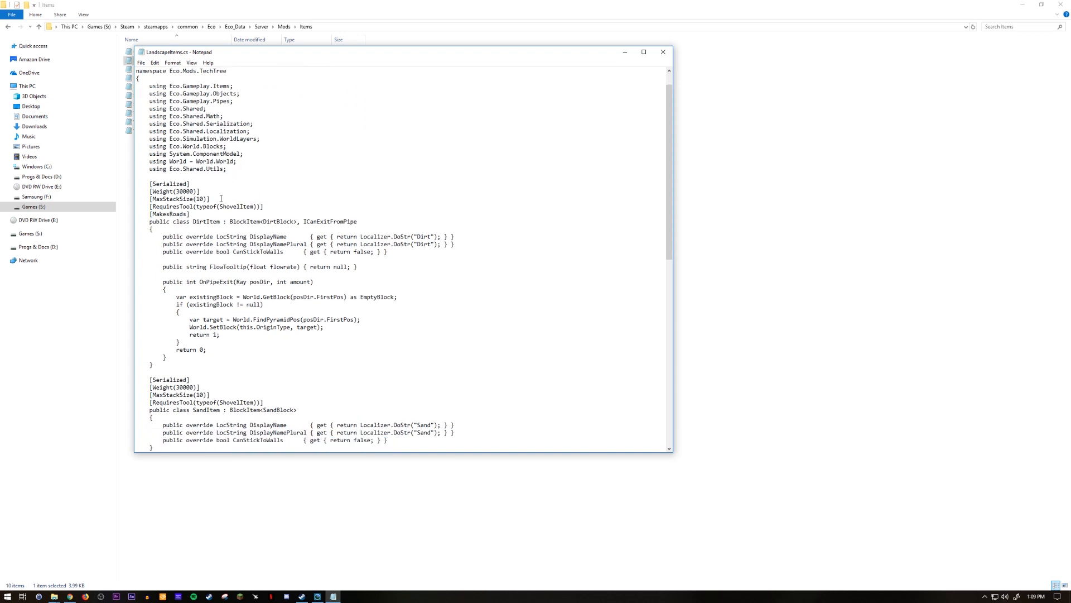
{"action": "scroll", "scroll_direction": "down", "scroll_amount": 3}
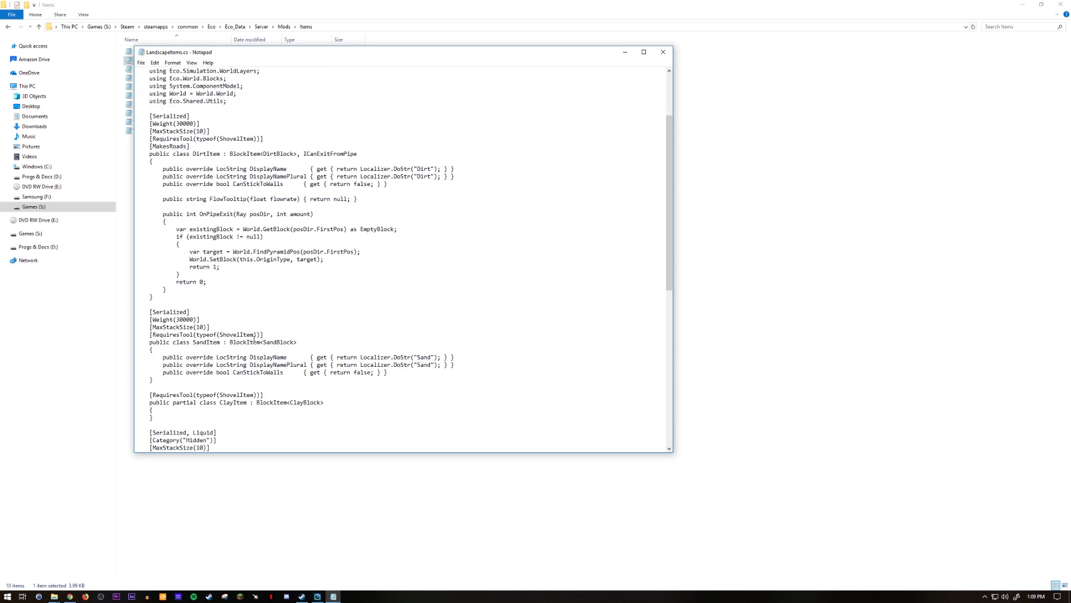
{"action": "scroll", "scroll_direction": "down", "scroll_amount": 3}
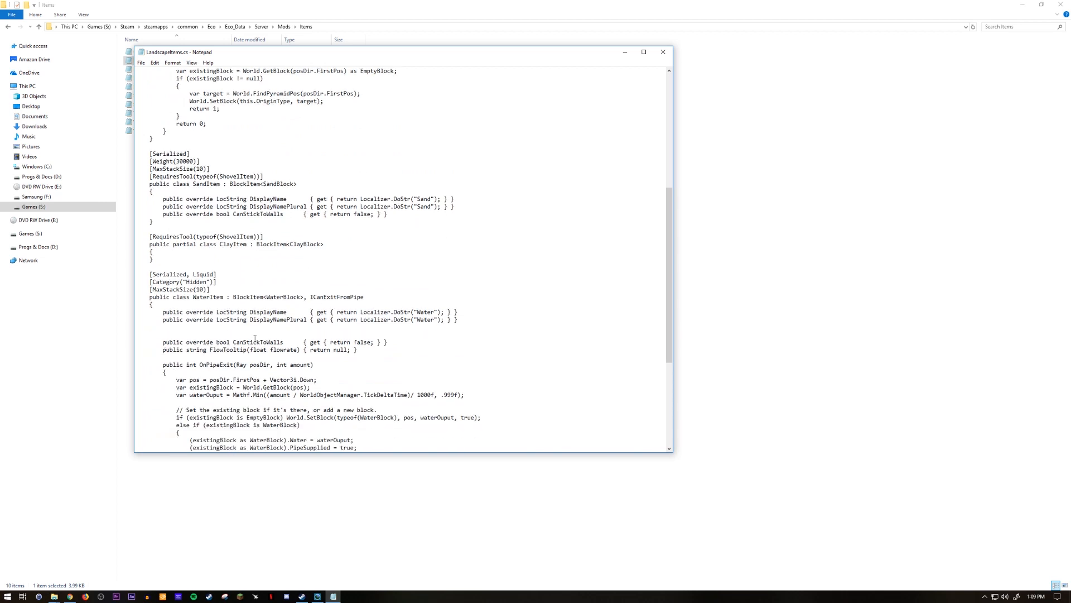
{"action": "scroll", "scroll_direction": "down", "scroll_amount": 3}
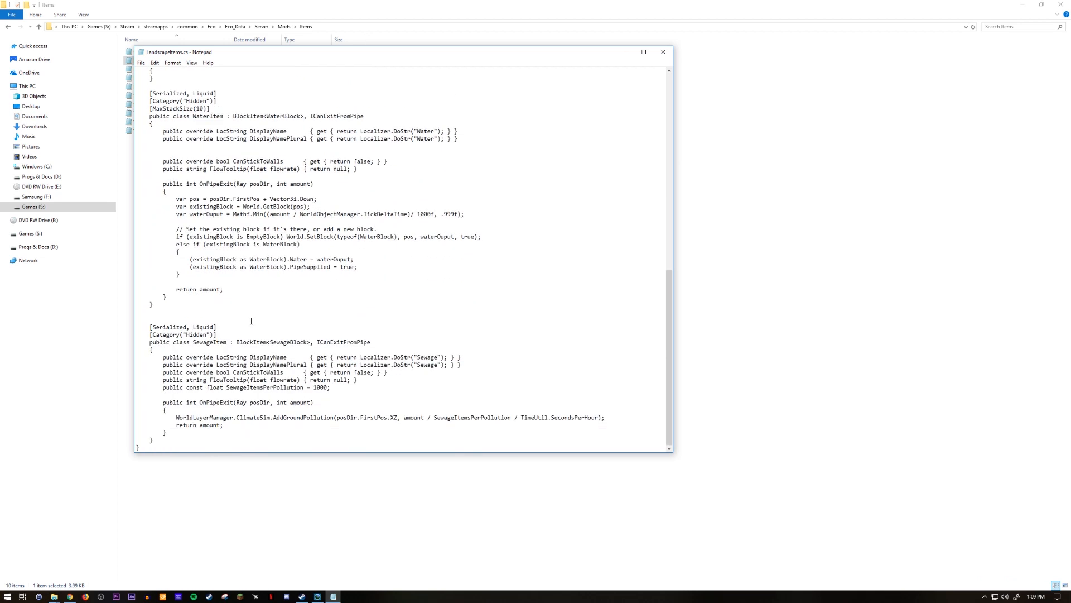
{"action": "left_click", "coordinate": [663, 51]}
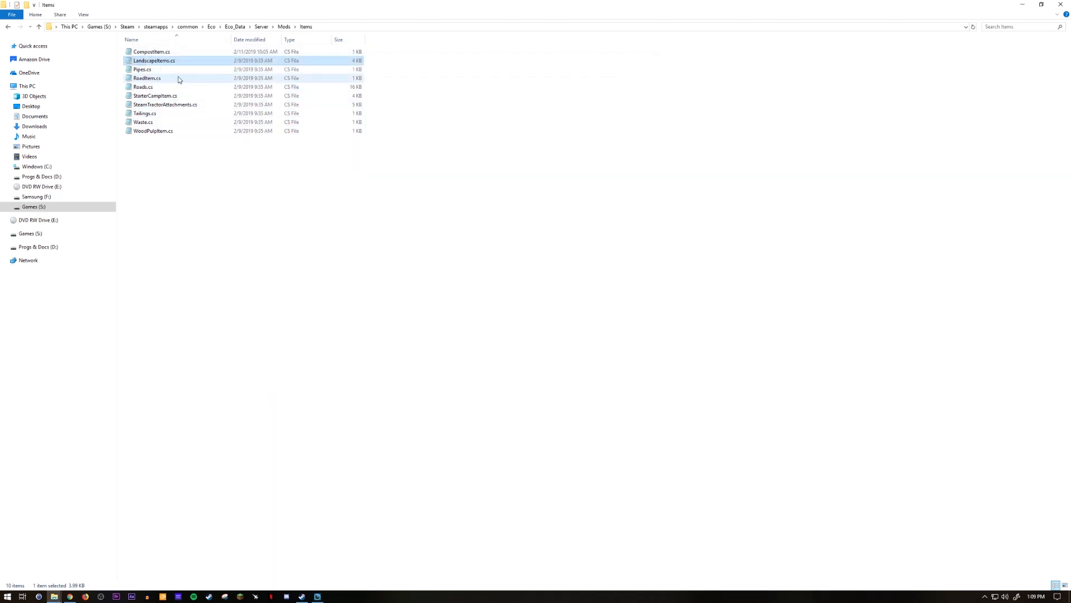
{"action": "double_click", "coordinate": [146, 112]}
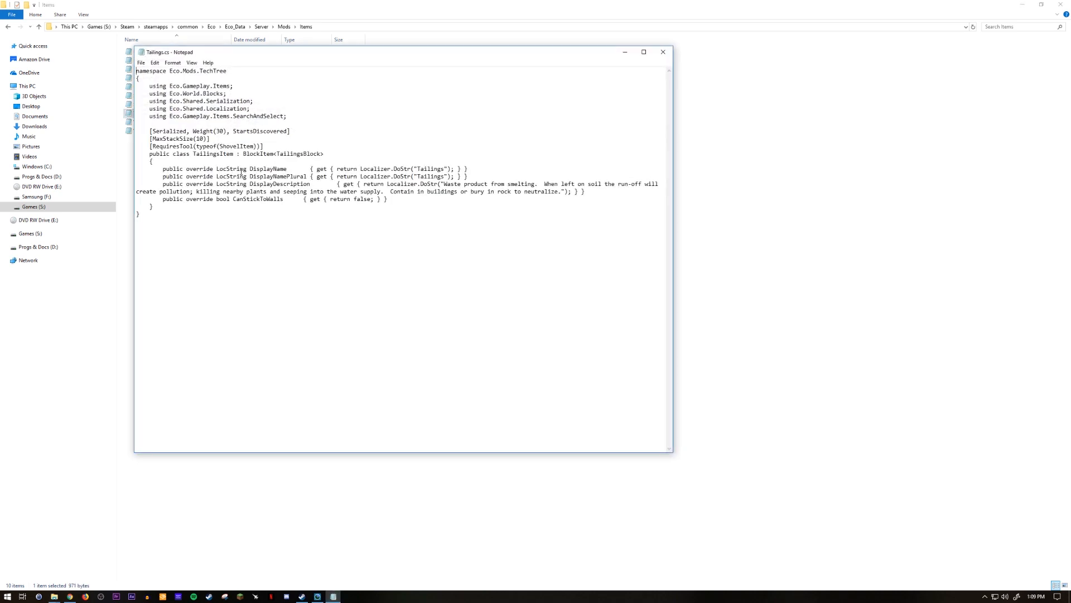
{"action": "left_click", "coordinate": [661, 53]}
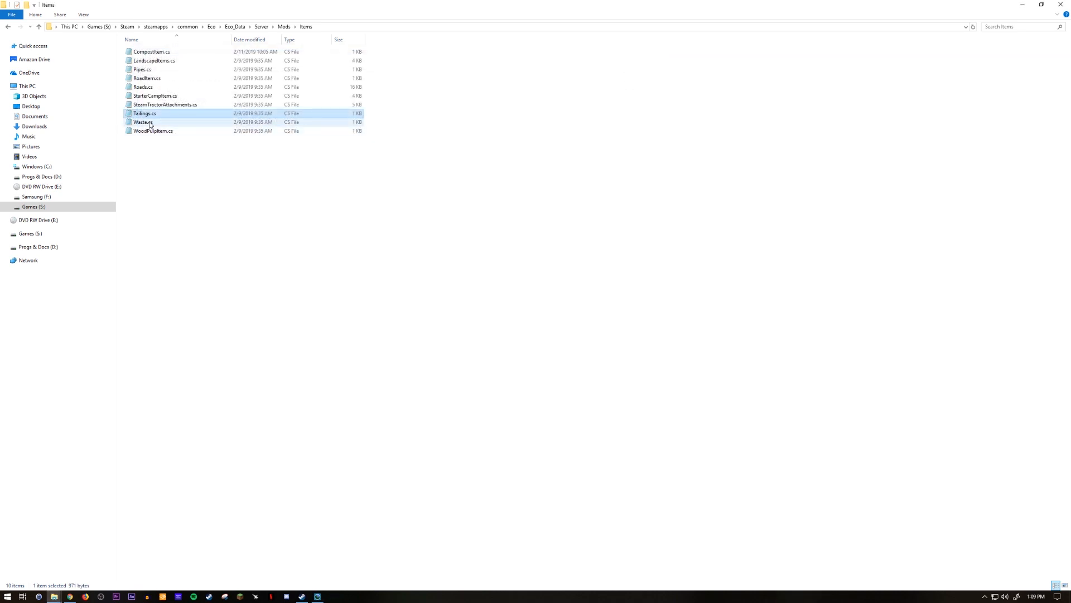
{"action": "double_click", "coordinate": [143, 122]}
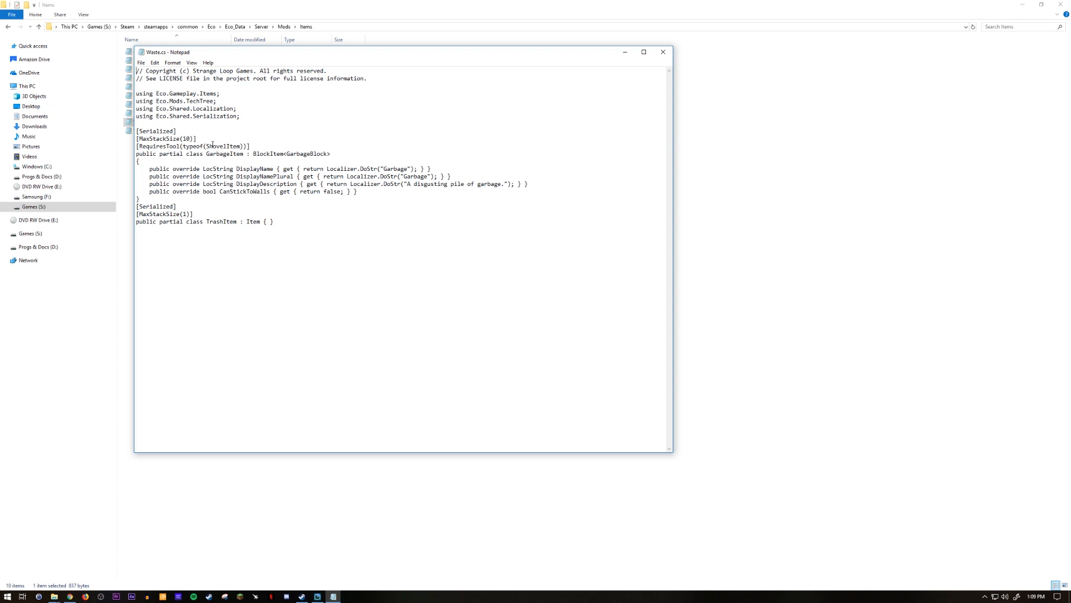
{"action": "left_click", "coordinate": [663, 51]}
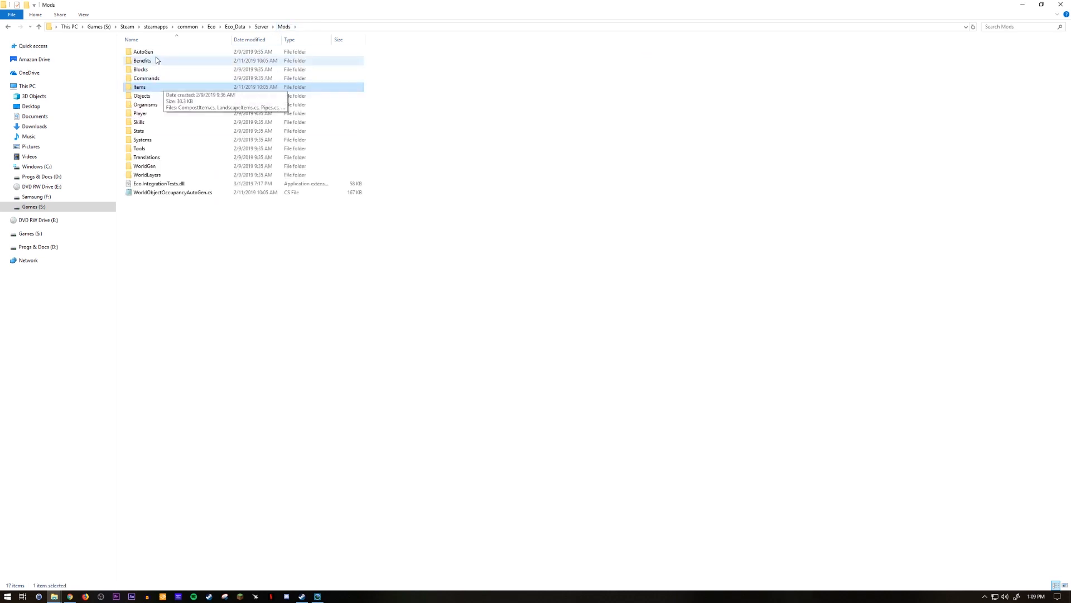
Edit AutoGen Item Sandstone.cs so MaxStackSize is 40 instead of 20, then close it.
{"action": "double_click", "coordinate": [143, 59]}
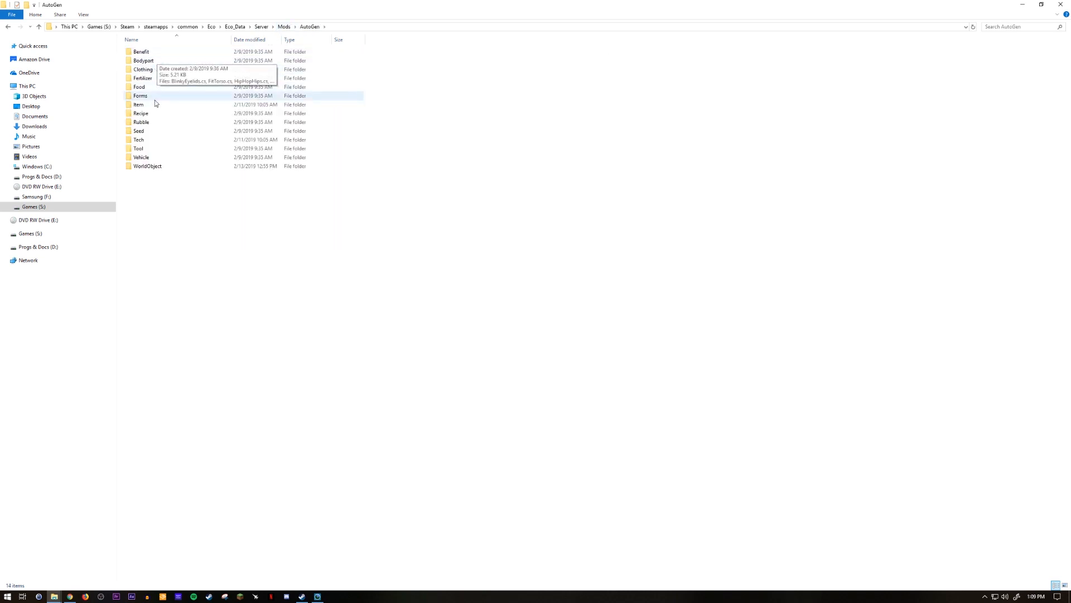
{"action": "double_click", "coordinate": [138, 105]}
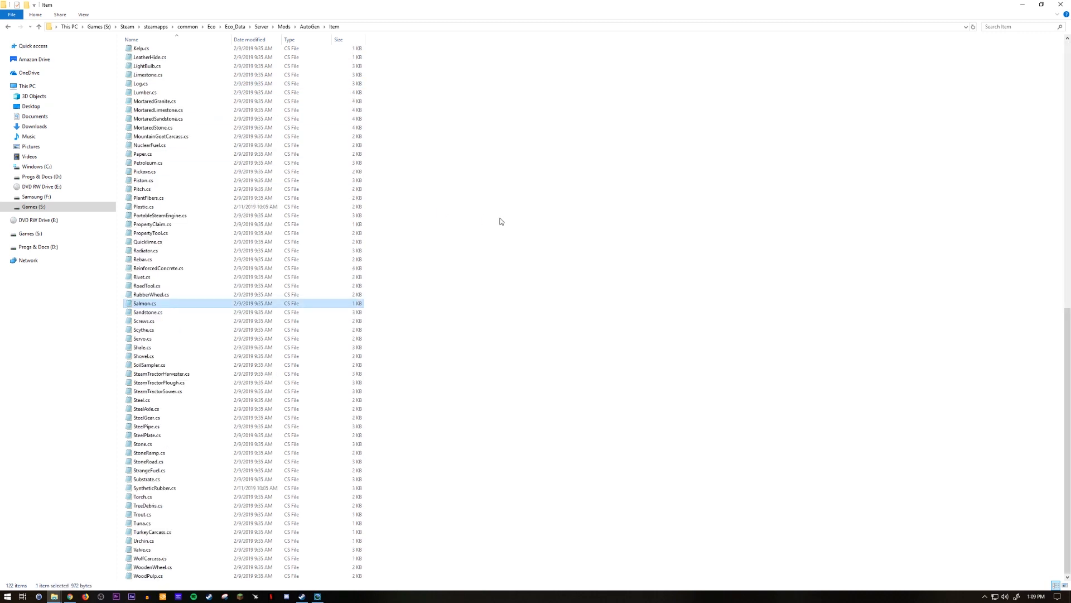
{"action": "mouse_move", "coordinate": [149, 321]}
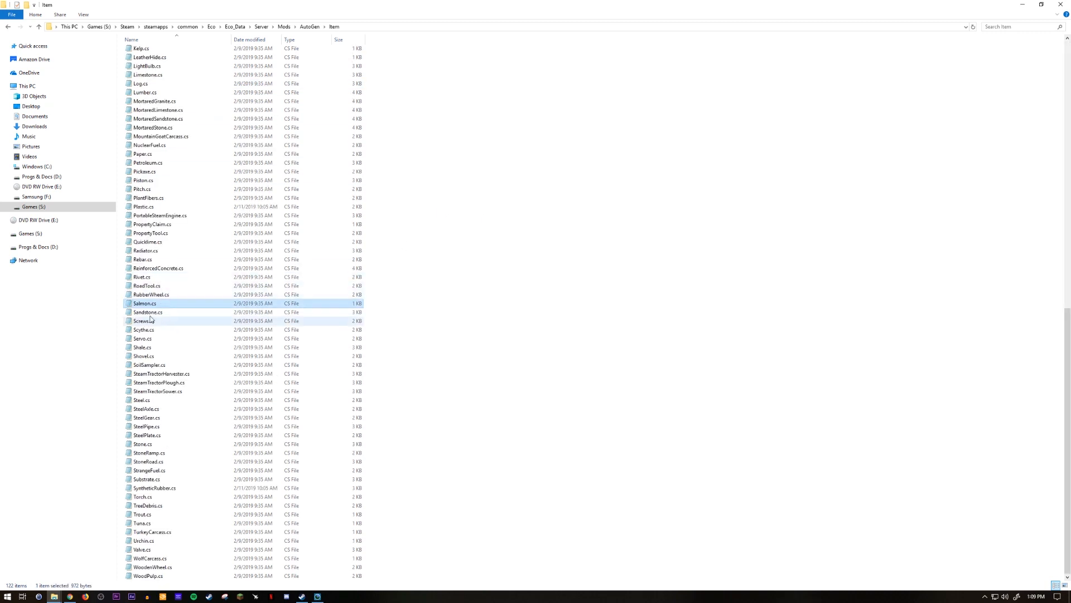
{"action": "double_click", "coordinate": [147, 312]}
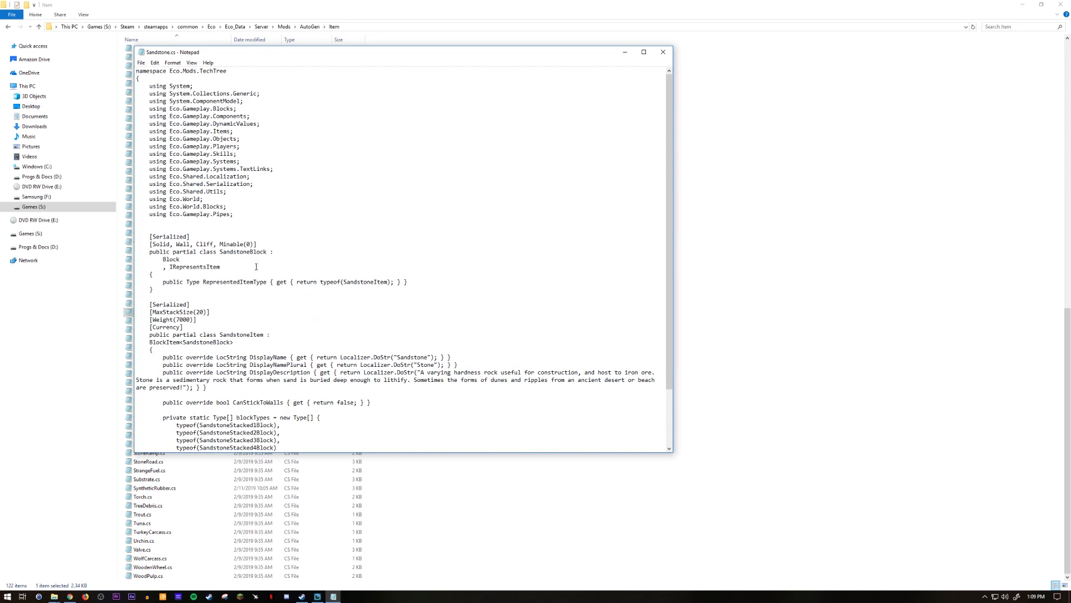
{"action": "scroll", "scroll_direction": "down", "scroll_amount": 3}
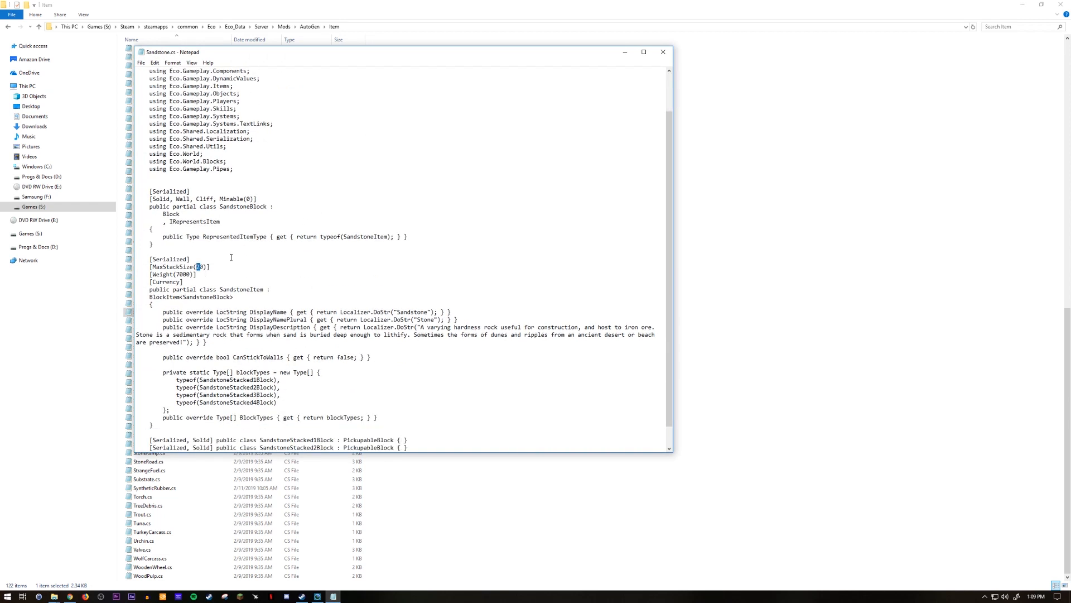
{"action": "type", "text": "4"}
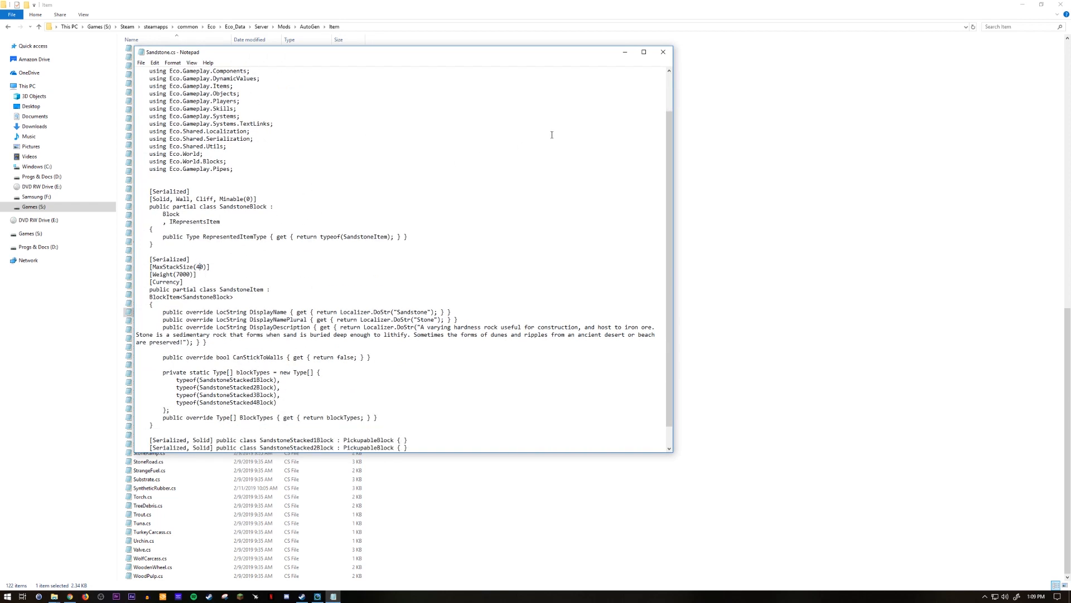
{"action": "mouse_move", "coordinate": [663, 51]}
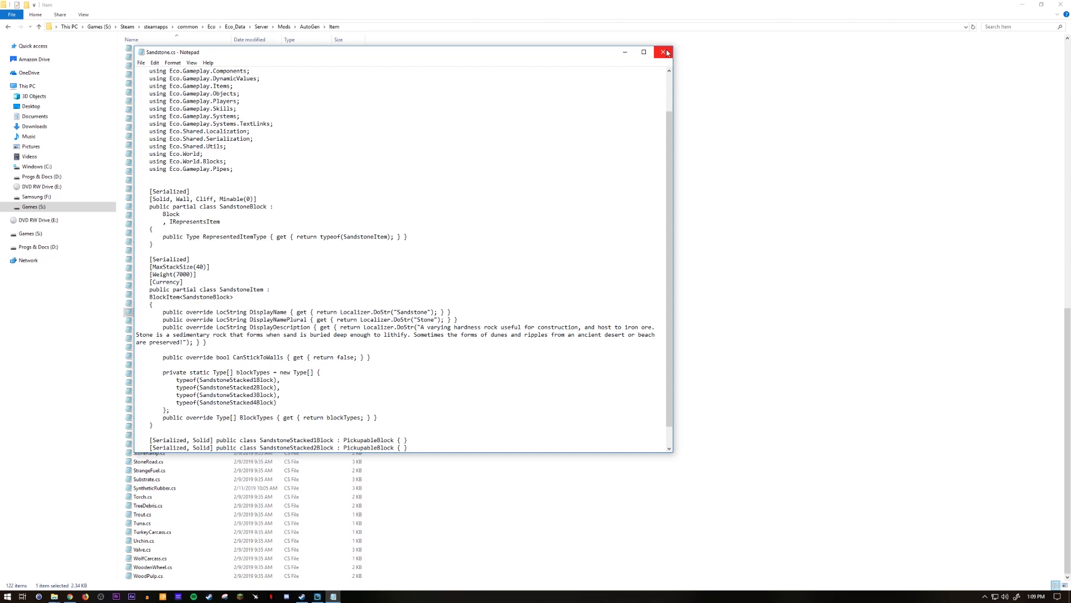
{"action": "left_click", "coordinate": [662, 51]}
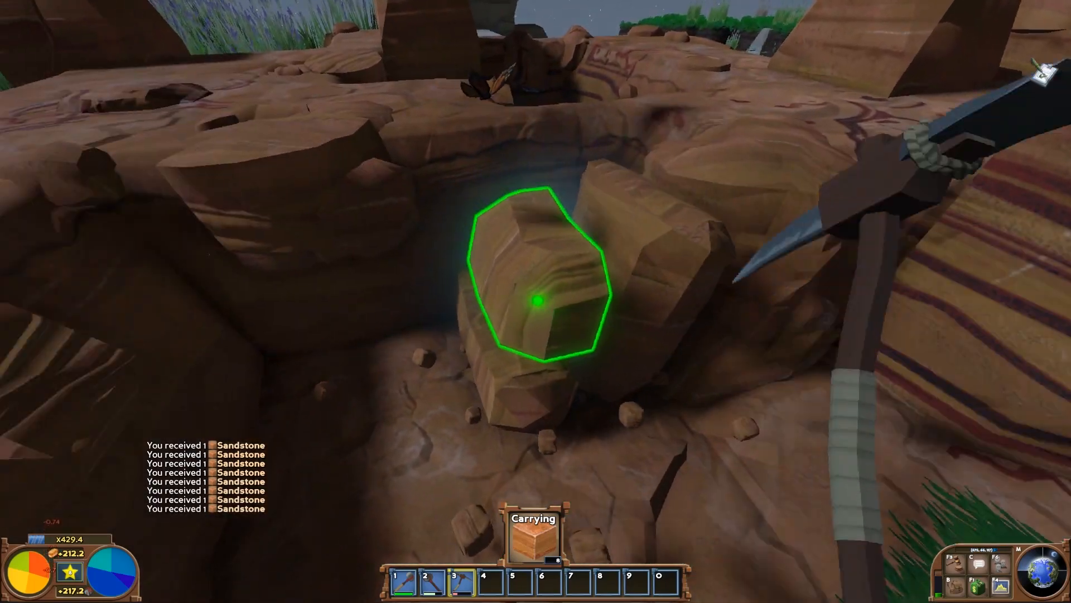
Mine sandstone with the pickaxe until the carried stack reaches 40.
{"action": "left_click", "coordinate": [537, 301]}
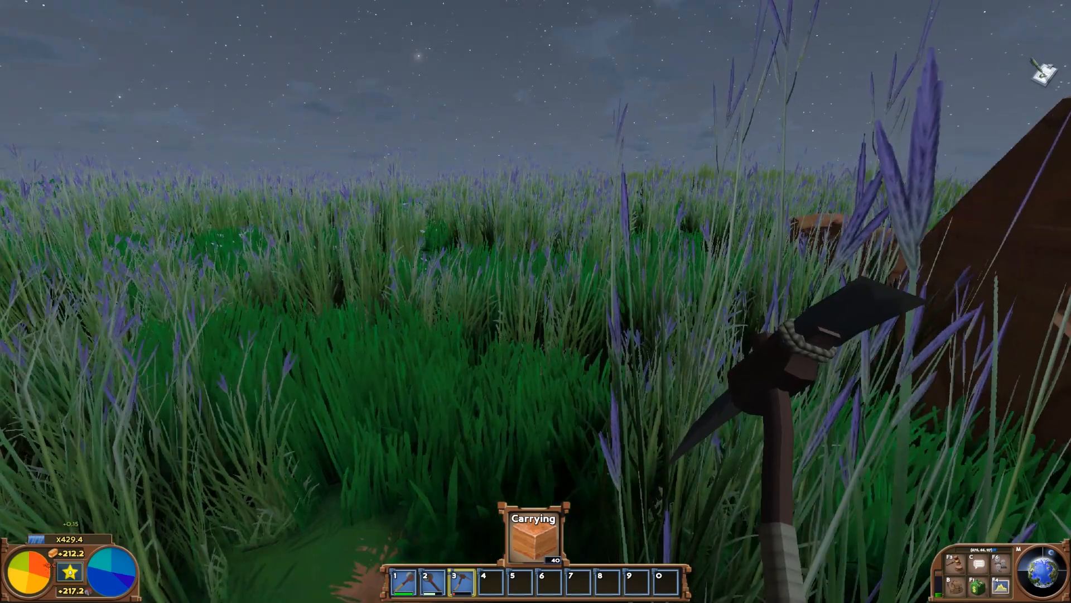
Spawn a stockpile and steam truck via /give, confirm truck storage holds 40 Sandstone, close the window.
{"action": "type", "text": "/give sto"}
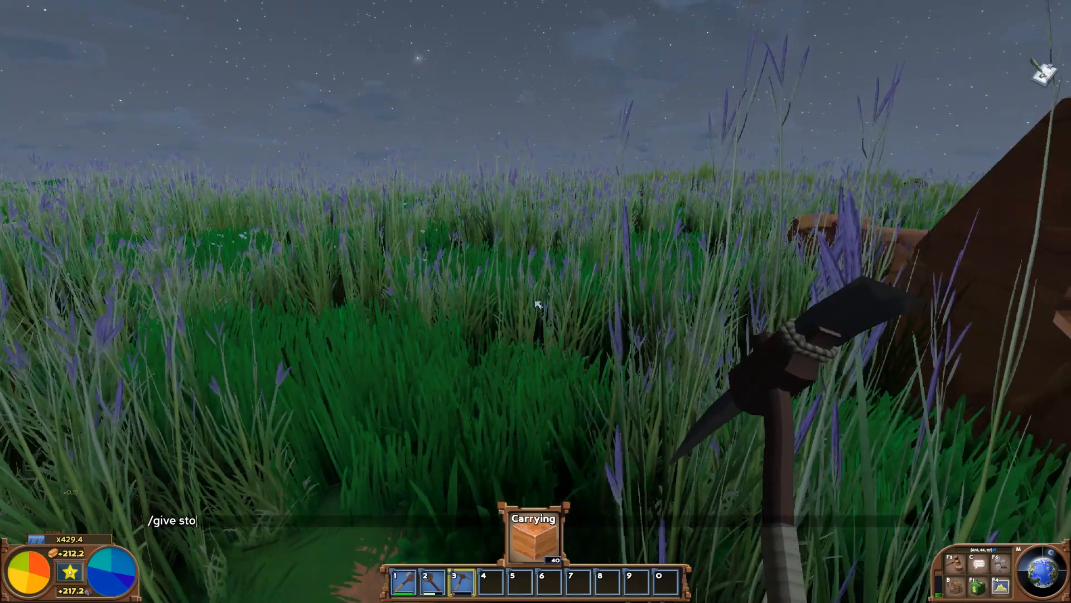
{"action": "type", "text": "ckpile"}
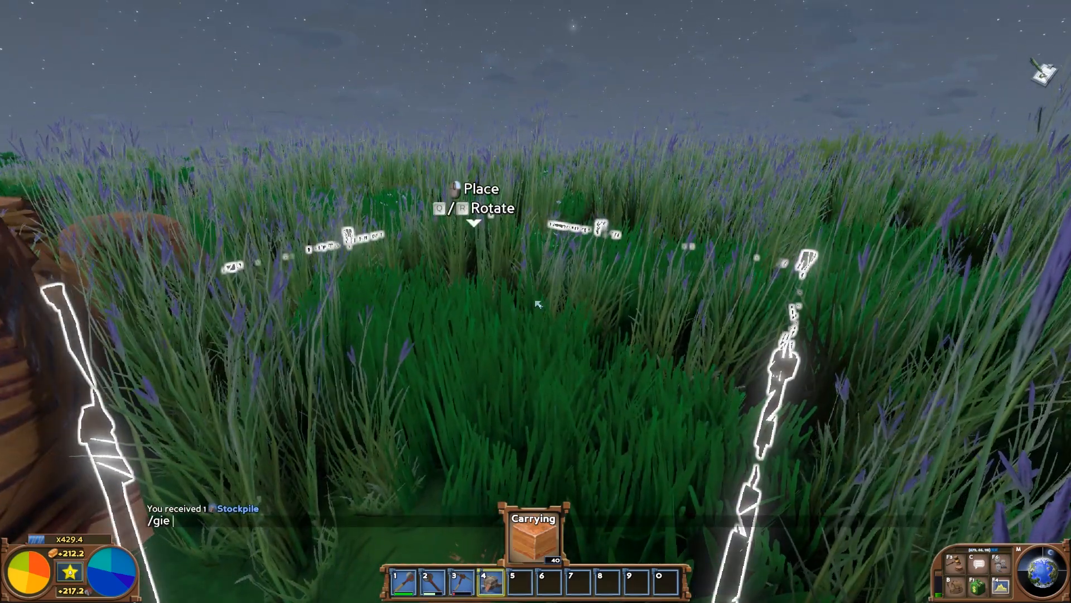
{"action": "type", "text": "ive steamtruc"}
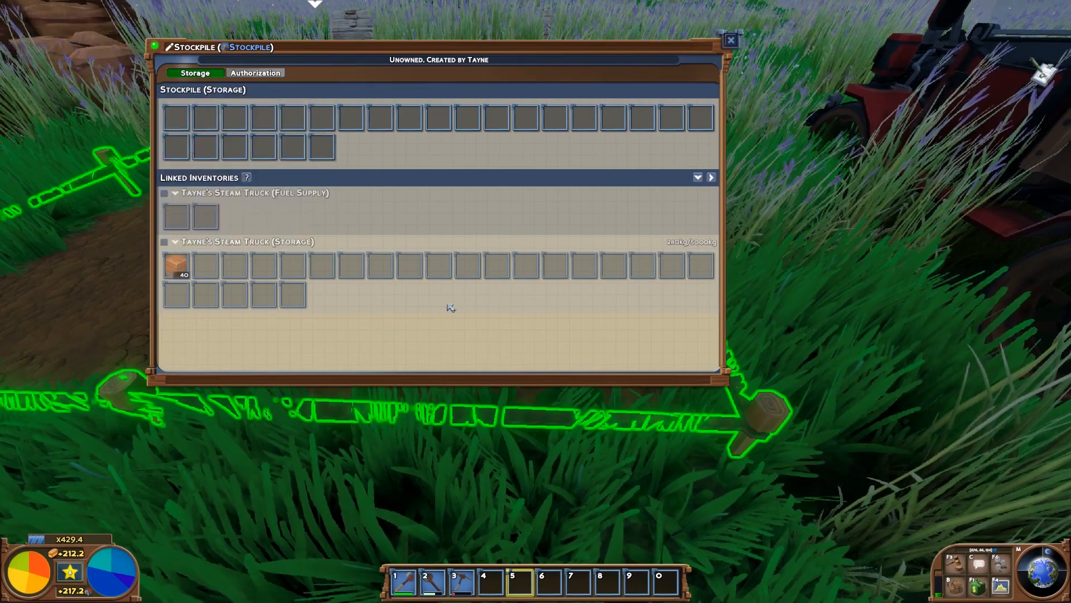
{"action": "mouse_move", "coordinate": [167, 272]}
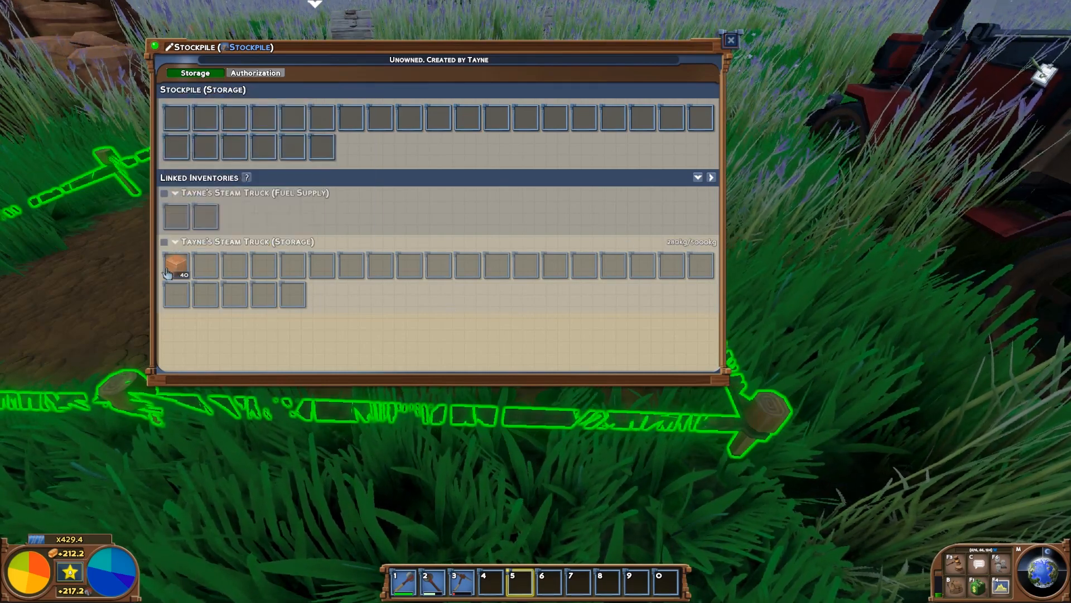
{"action": "mouse_move", "coordinate": [176, 269]}
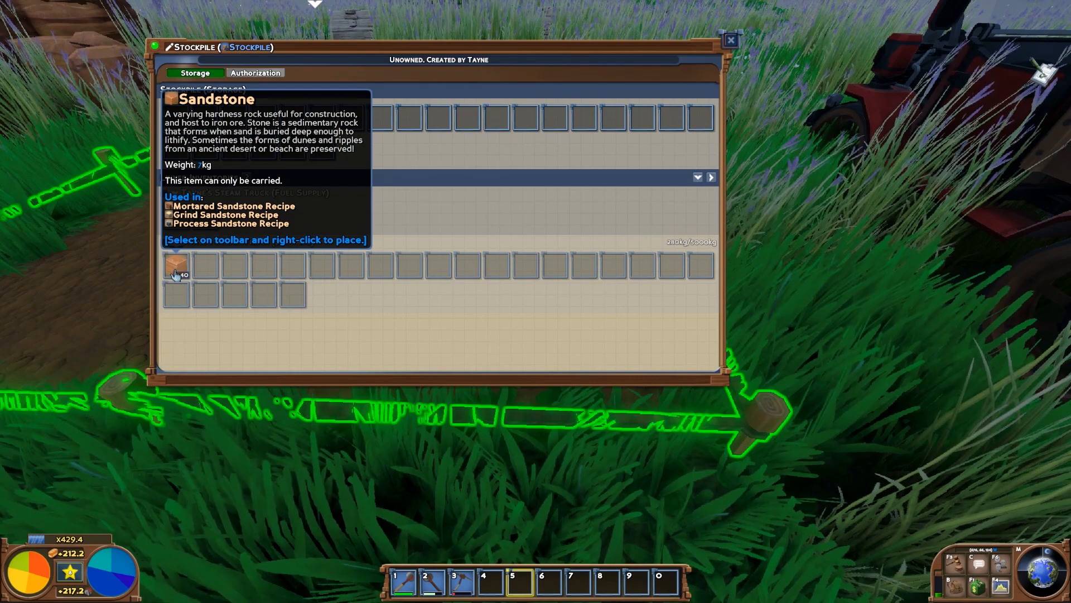
{"action": "mouse_move", "coordinate": [210, 272]}
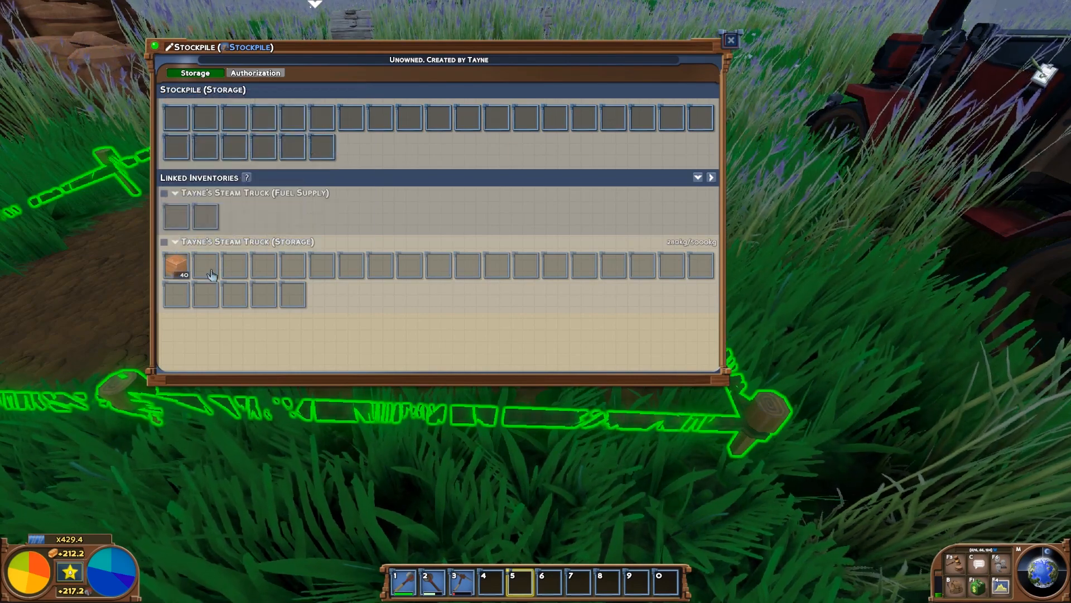
{"action": "left_click", "coordinate": [727, 43]}
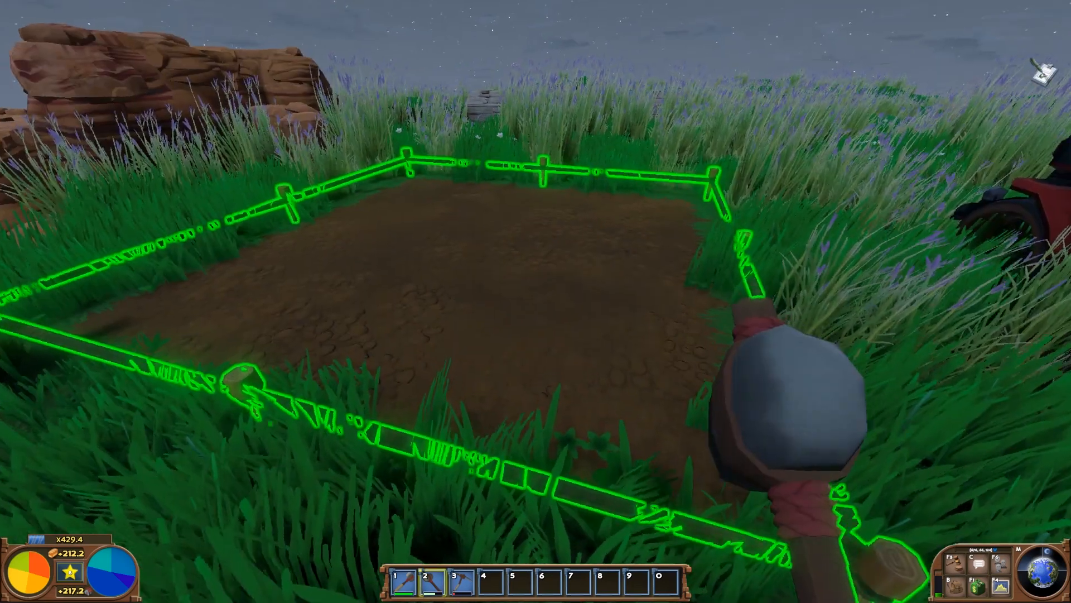